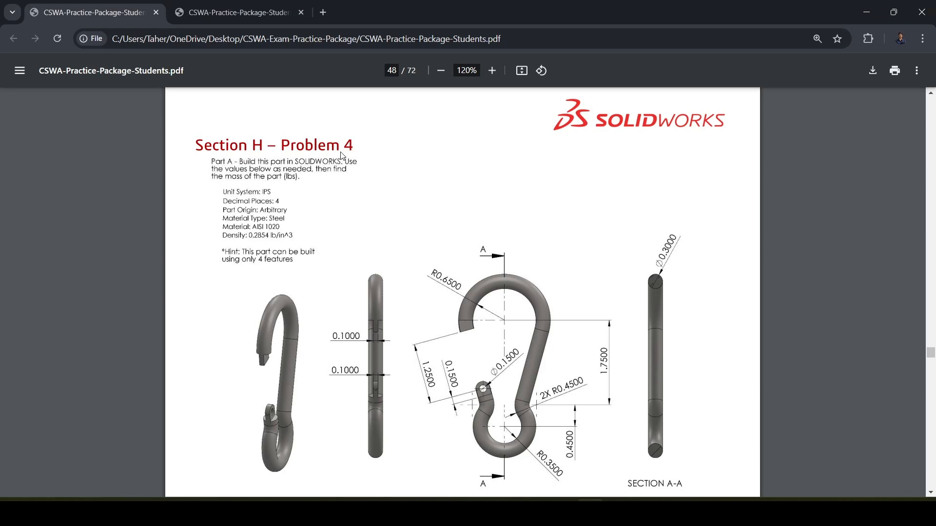
mouse_move(361, 367)
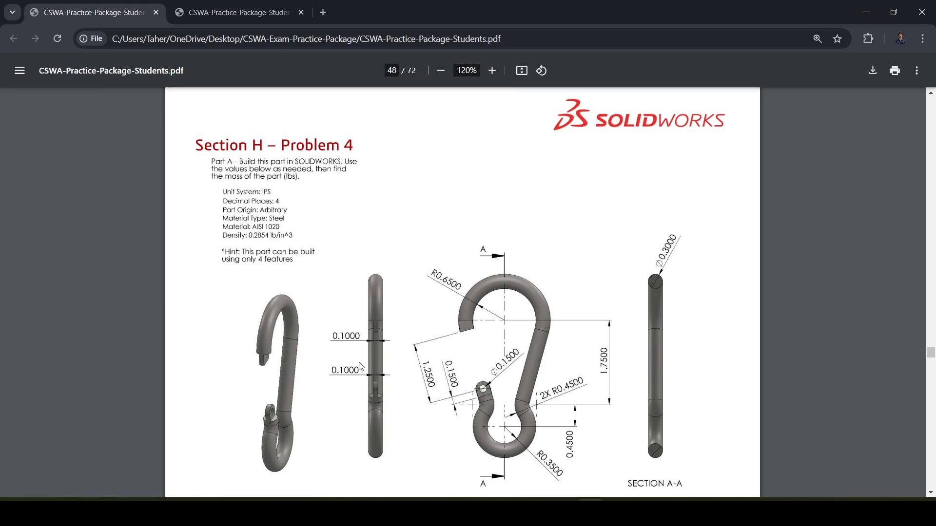
mouse_move(518, 294)
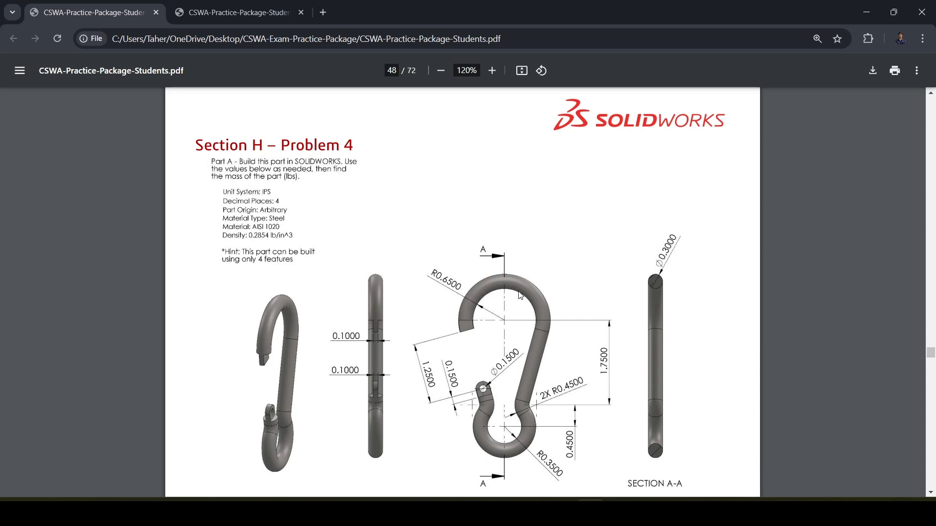
mouse_move(291, 449)
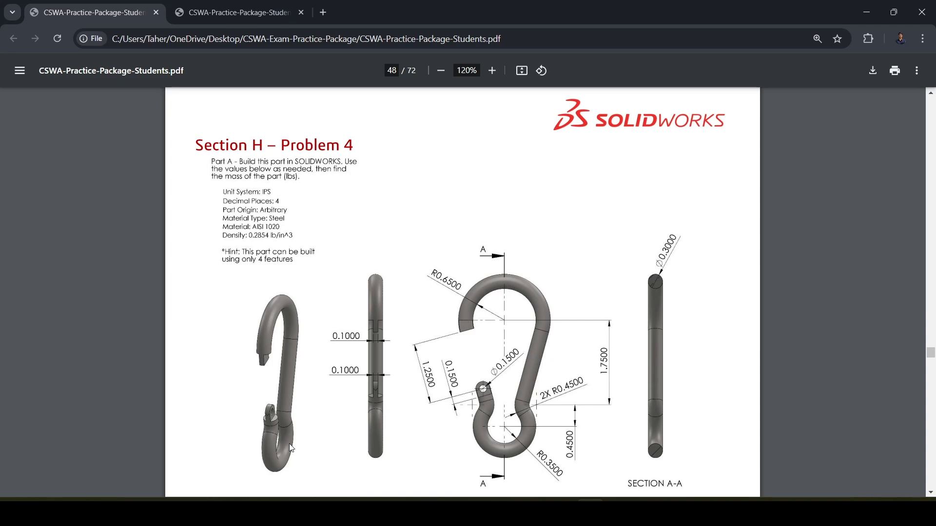
mouse_move(266, 364)
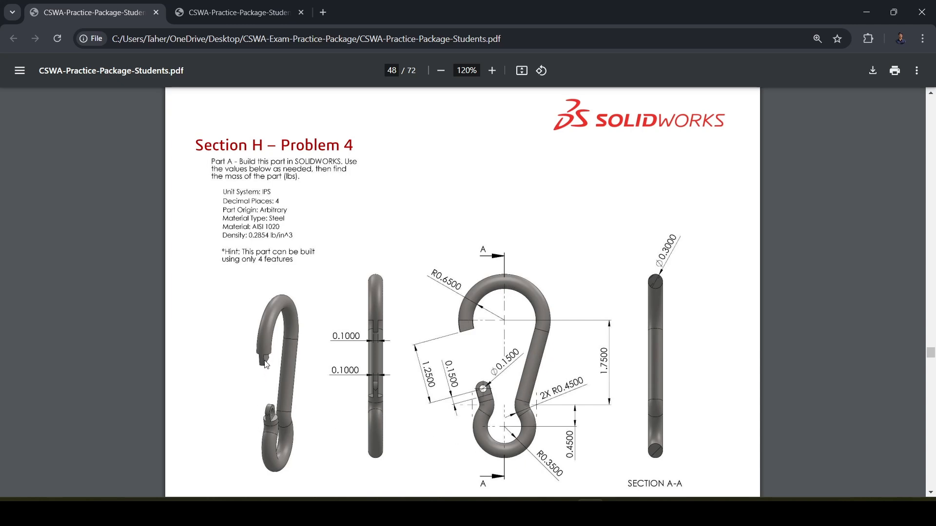
mouse_move(298, 372)
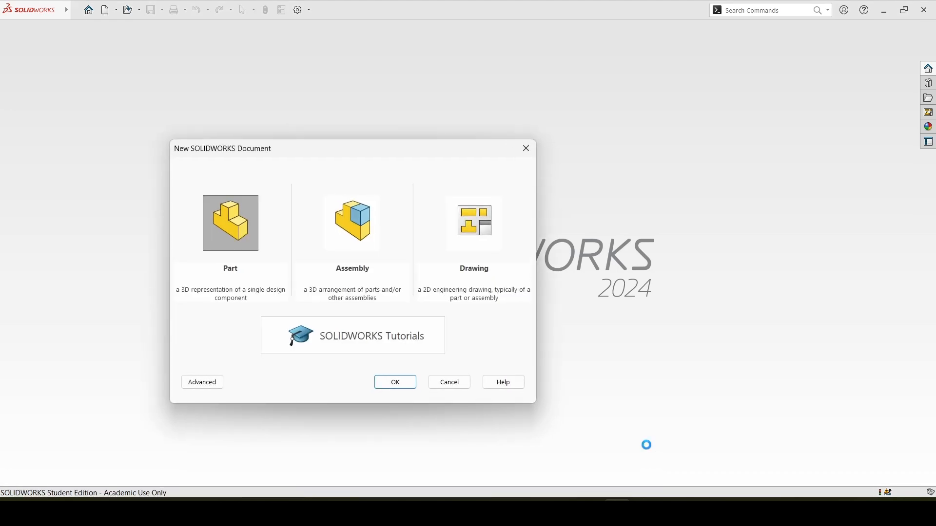
Step: Start a new part, draw a vertical centerline up from the origin, and switch units to IPS
left_click(394, 382)
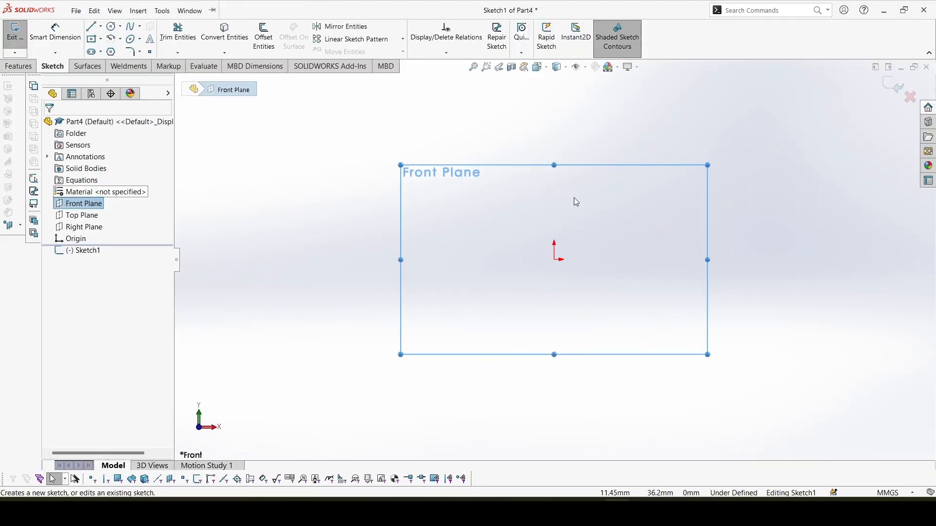
left_click(102, 26)
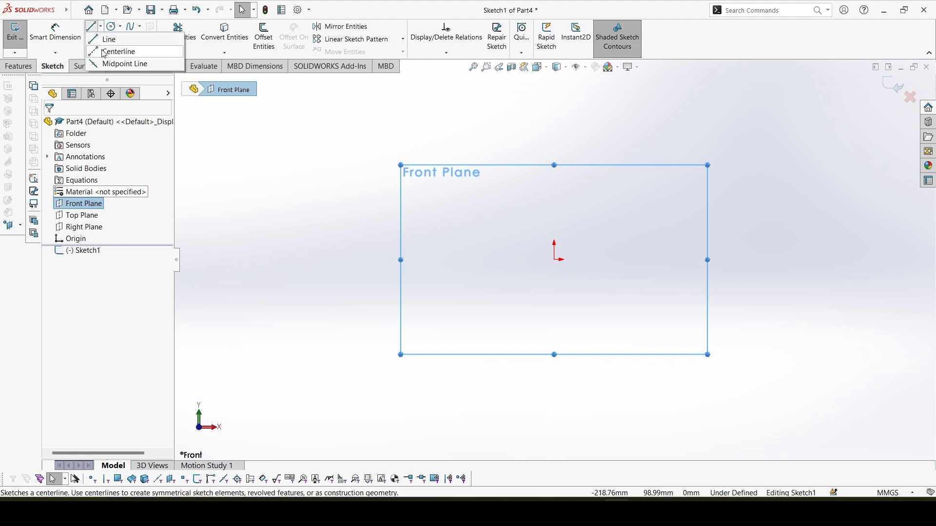
left_click(119, 51)
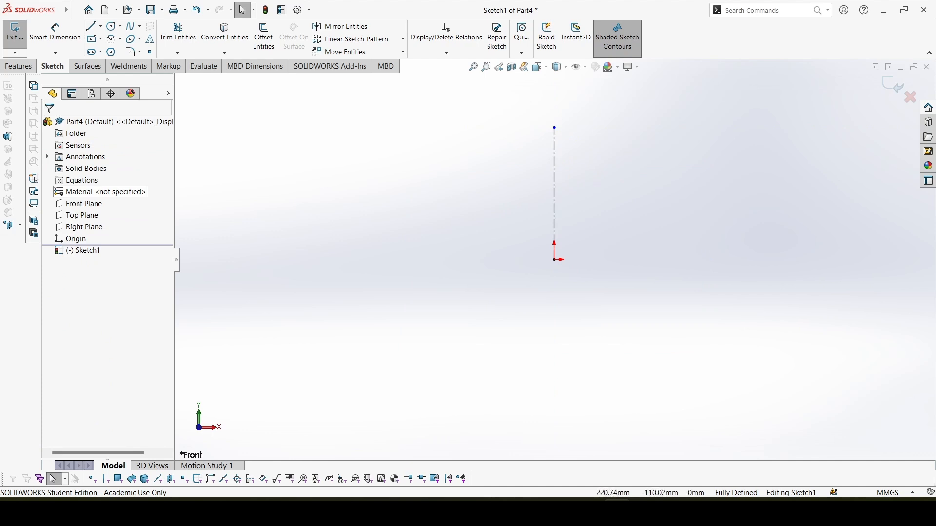
left_click(888, 492)
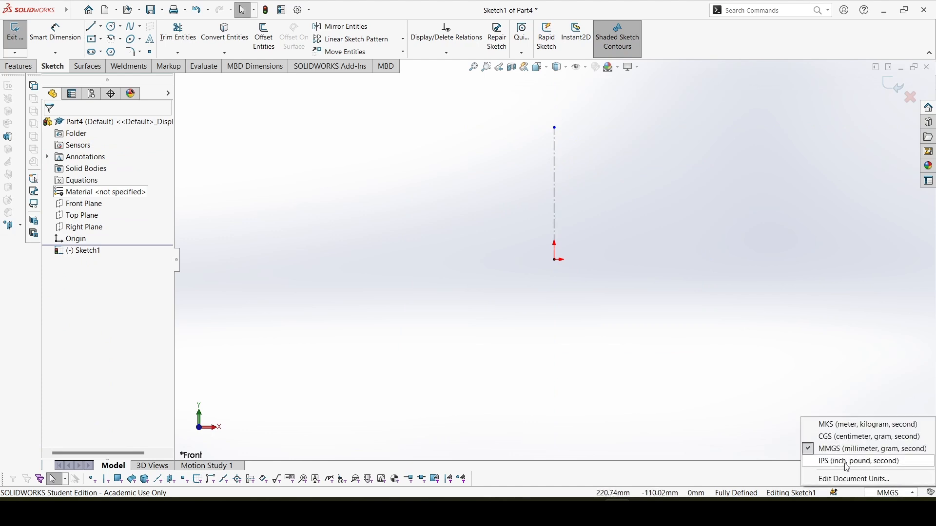
left_click(857, 461)
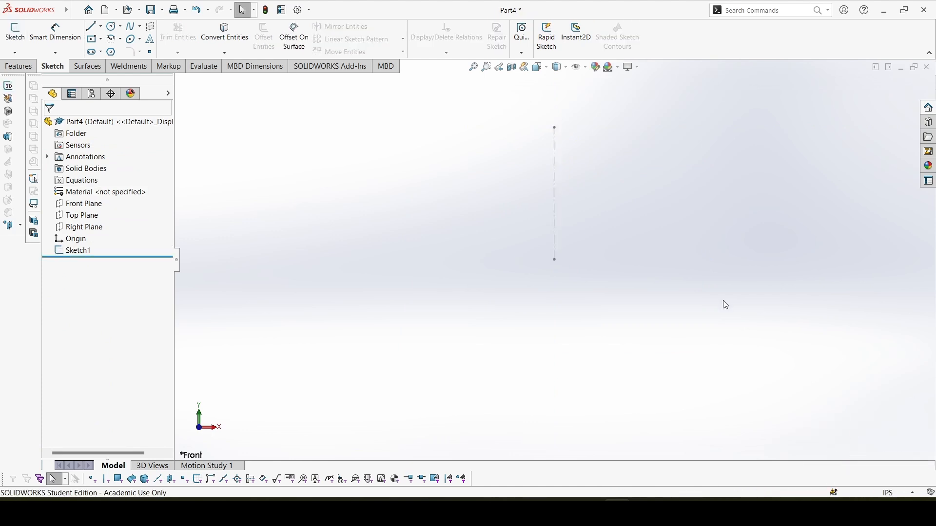
mouse_move(558, 165)
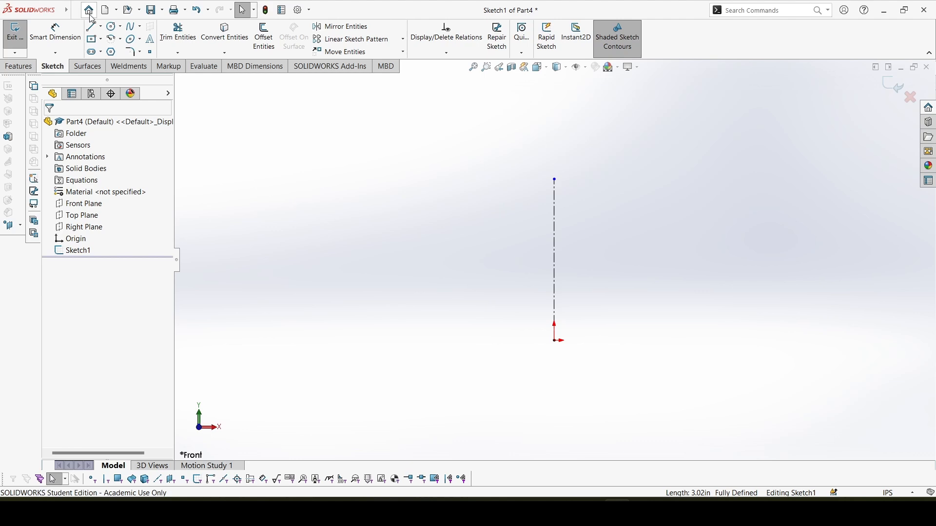
Step: Sketch a centrepoint arc, connecting lines and arcs, and make the top arc centre coincident with the centerline
left_click(91, 26)
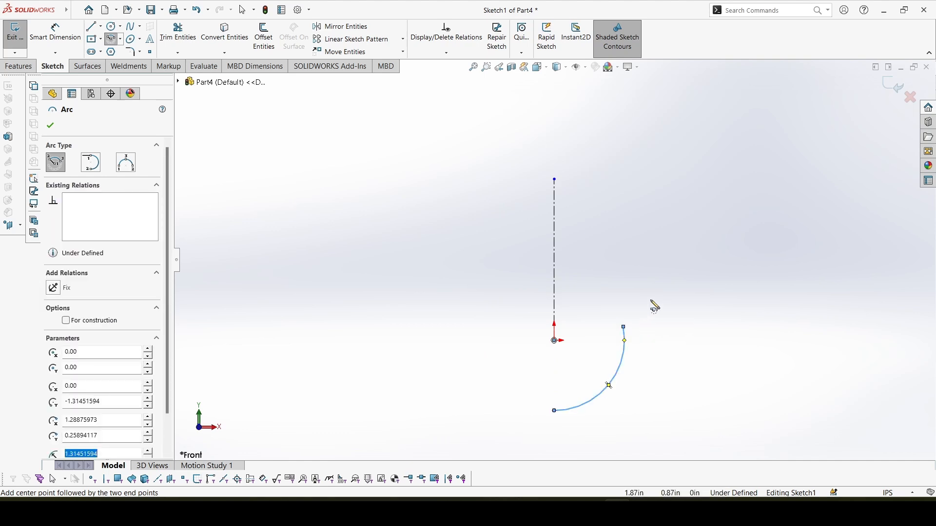
left_click(91, 27)
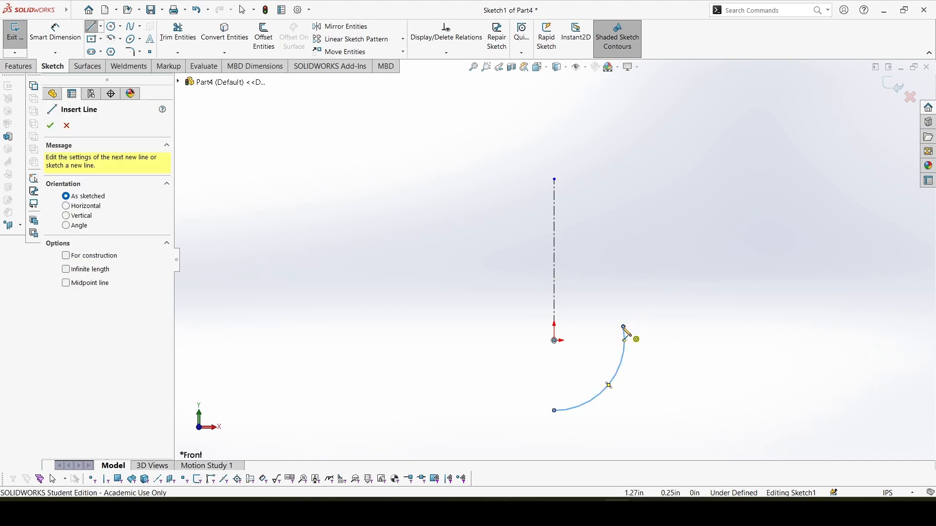
left_click(625, 330)
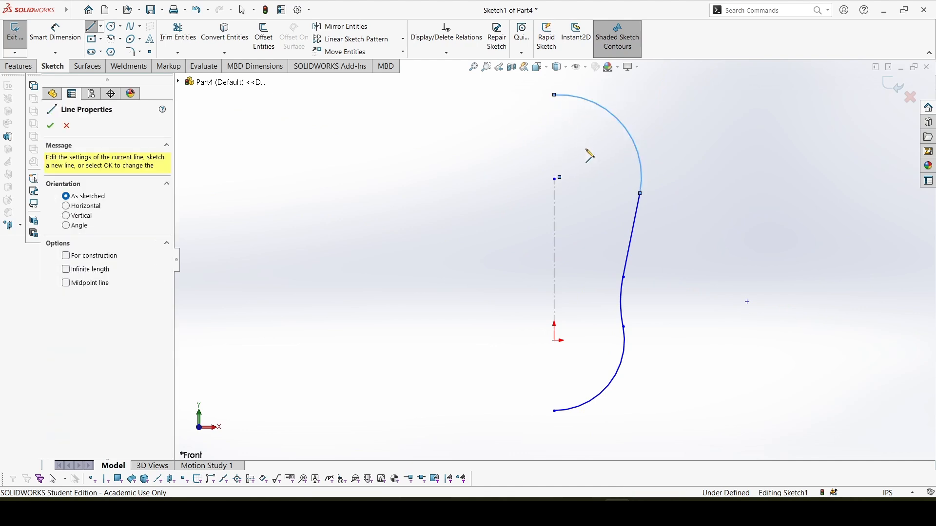
left_click(554, 179)
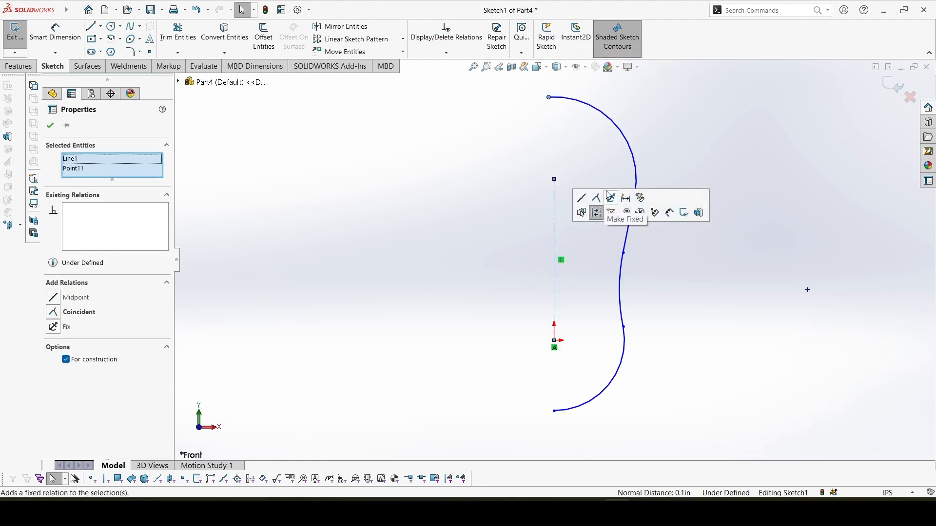
left_click(596, 212)
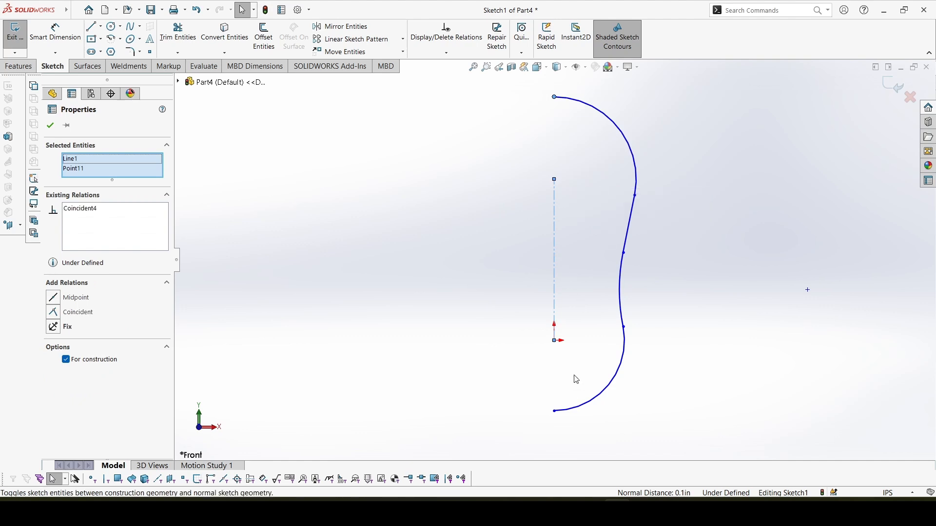
left_click(553, 410)
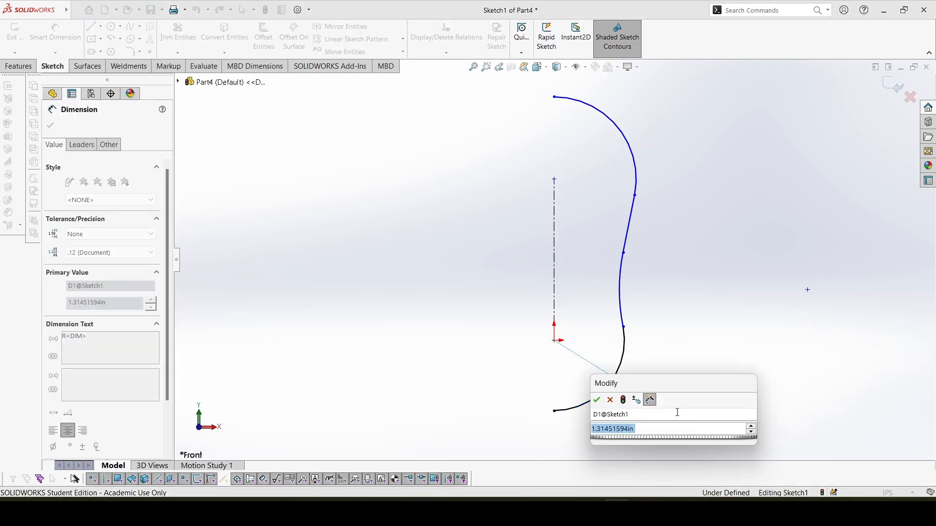
Step: Dimension the arcs to R0.35, R0.45 and R0.65, with vertical spacings of 1.75 and 0.45
type(".35")
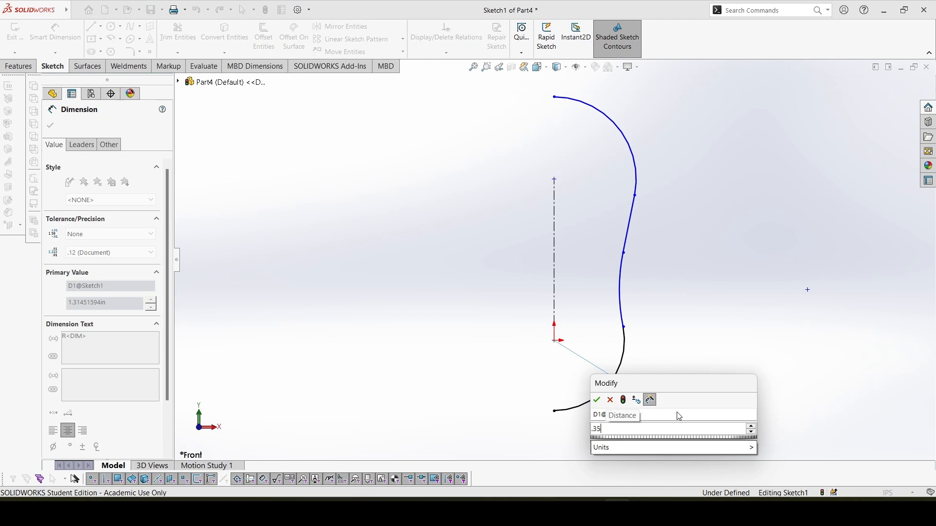
left_click(596, 400)
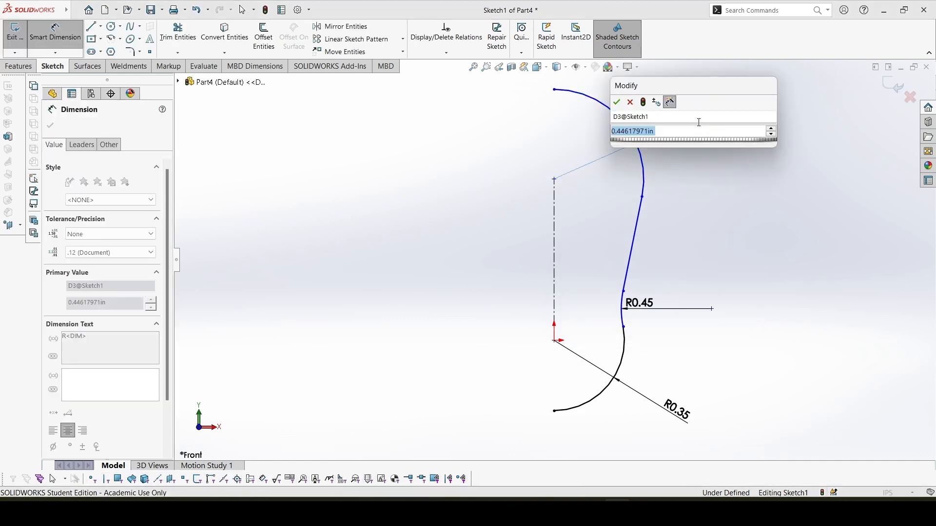
left_click(617, 102)
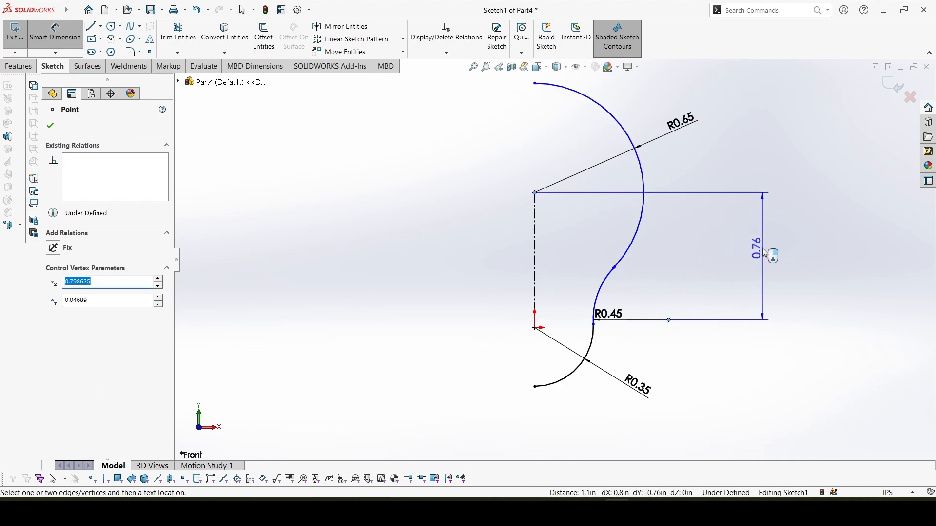
left_click(764, 254)
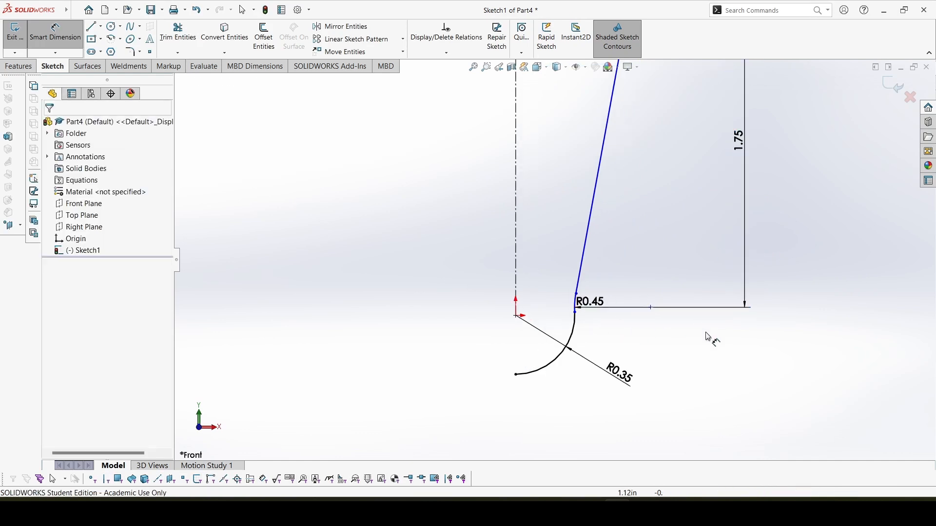
left_click(516, 317)
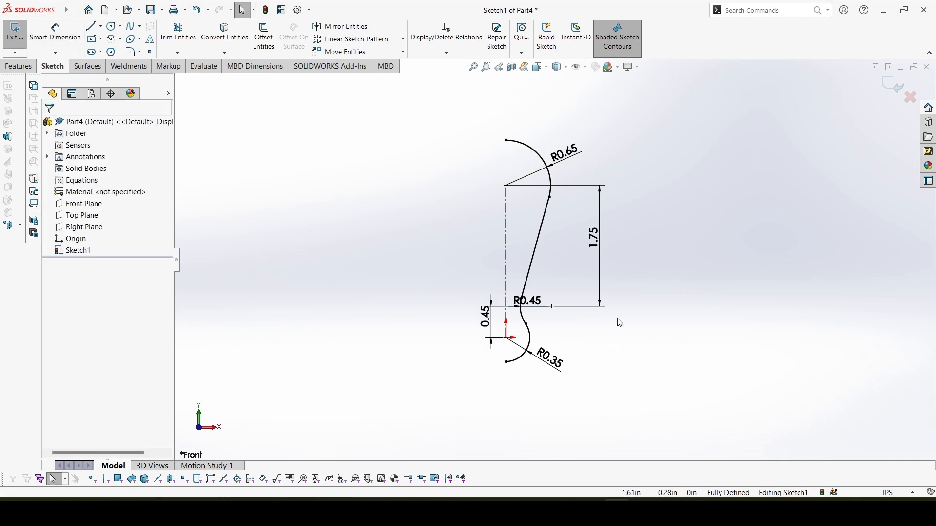
mouse_move(628, 300)
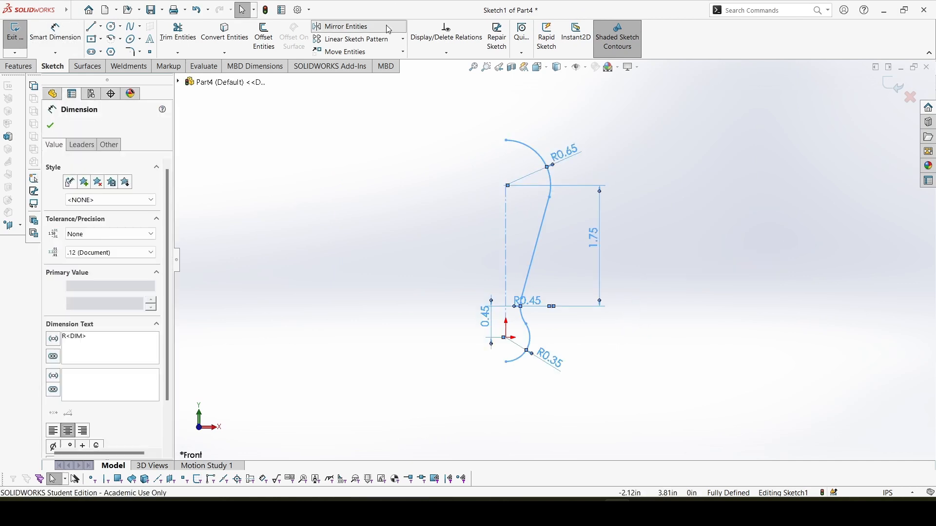
Step: Mirror the half-profile across the centerline and trim off the lower circle's extra arc
left_click(50, 126)
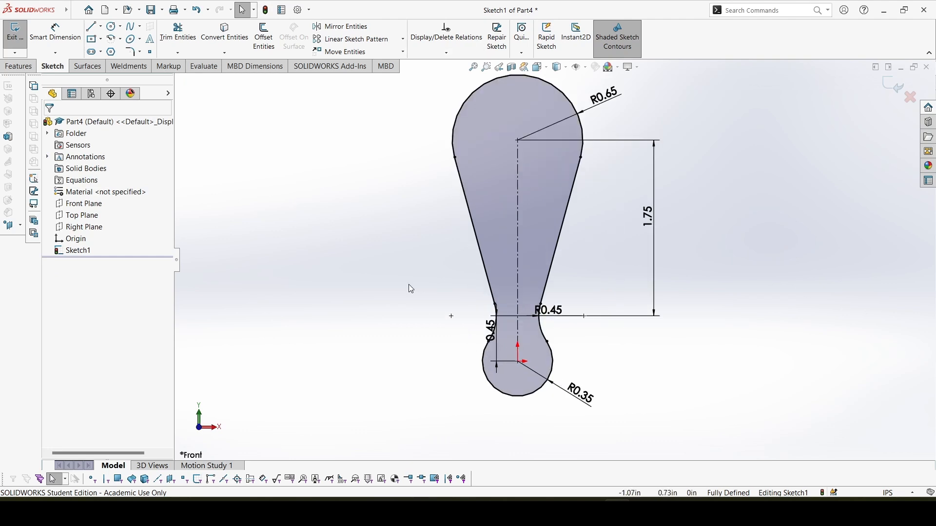
mouse_move(203, 66)
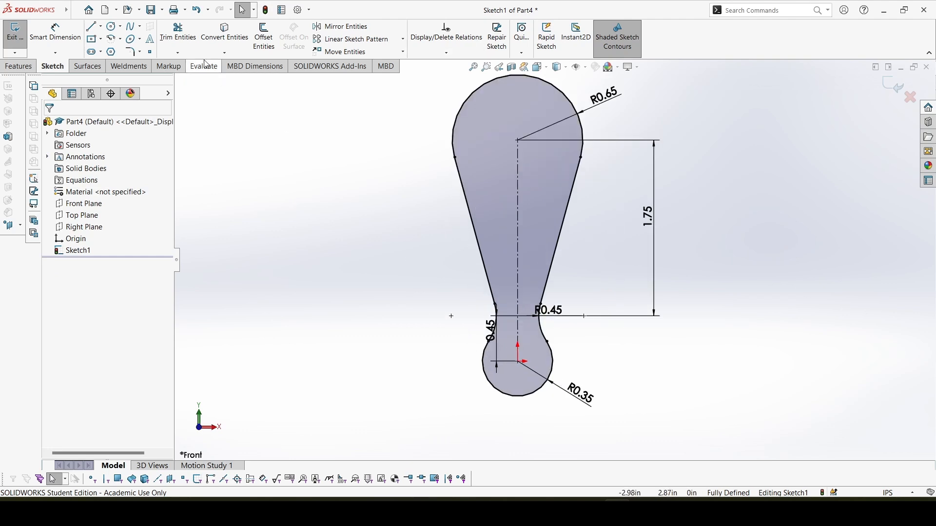
left_click(177, 32)
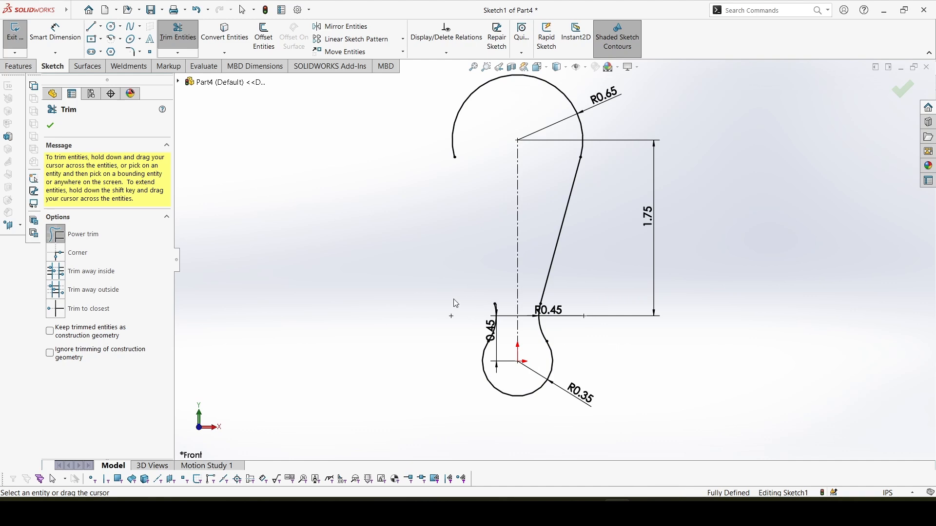
left_click(91, 26)
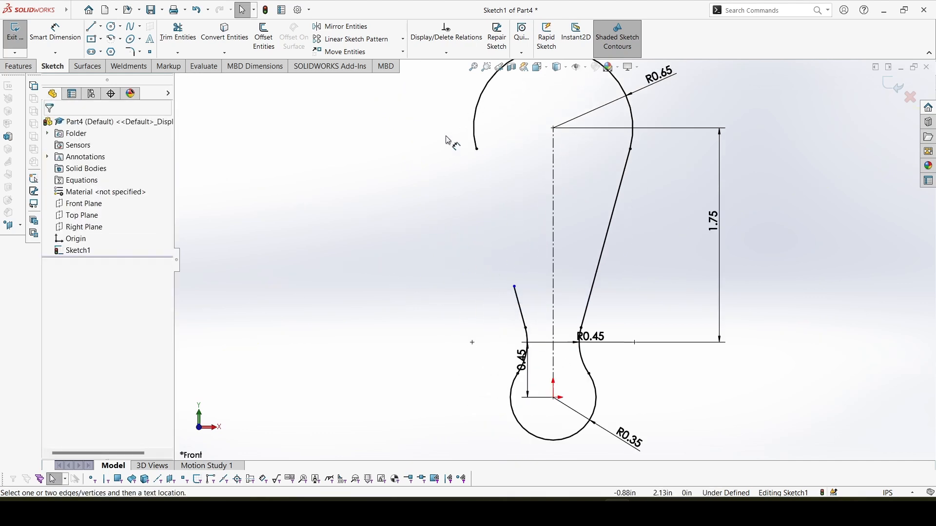
Step: Dimension the gap between the hook's free ends as 1.25-.15, giving 1.10
left_click(515, 288)
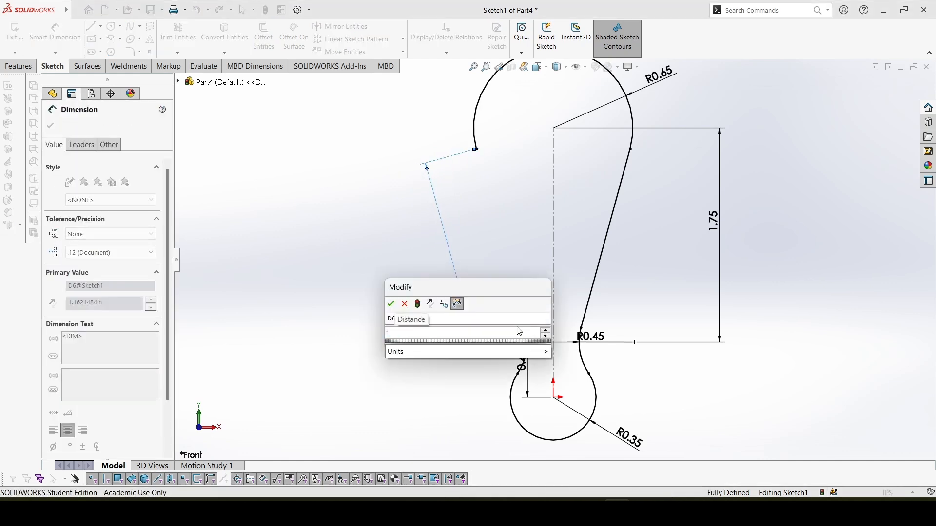
type("1.25-")
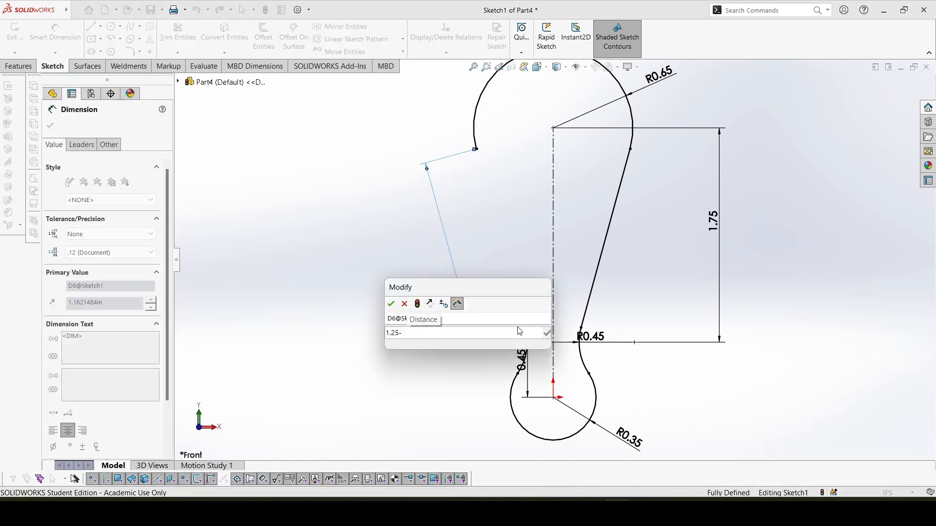
type(".15")
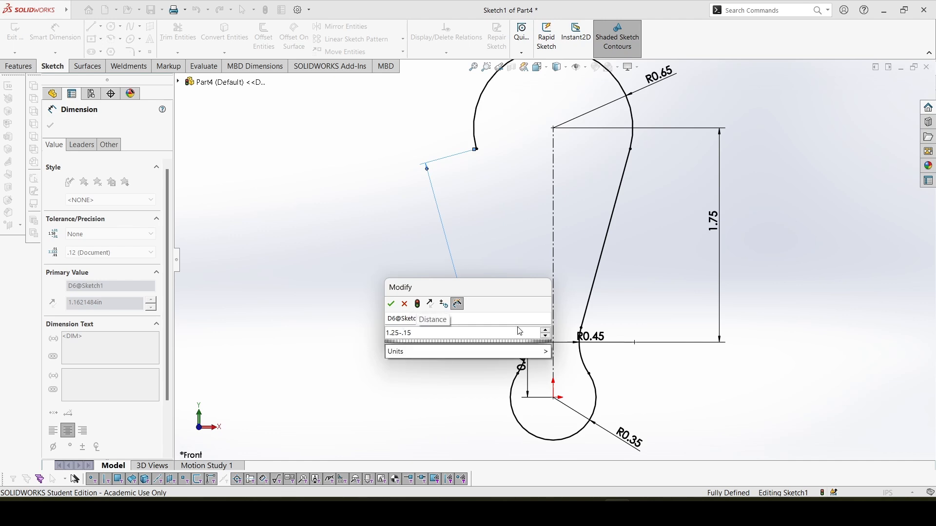
left_click(391, 304)
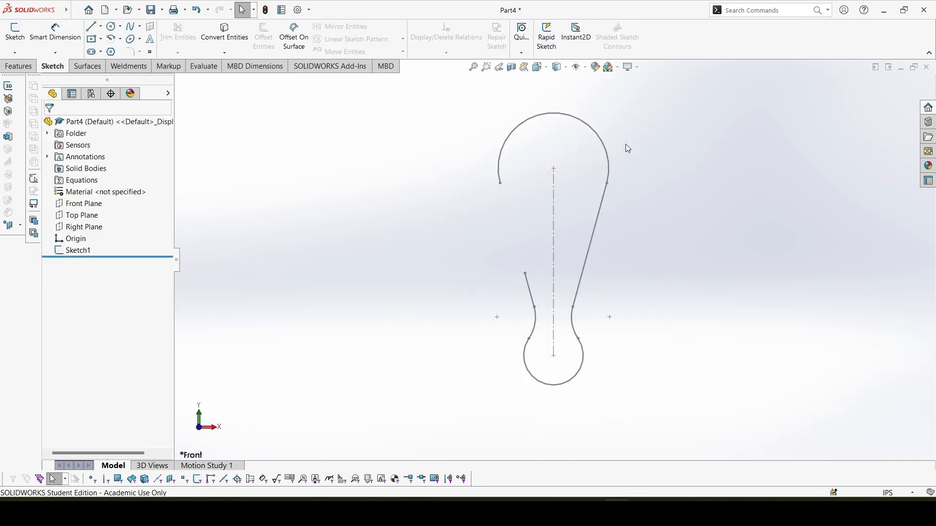
Step: Exit the hook path sketch and select the Right Plane for a new sketch
left_click(82, 216)
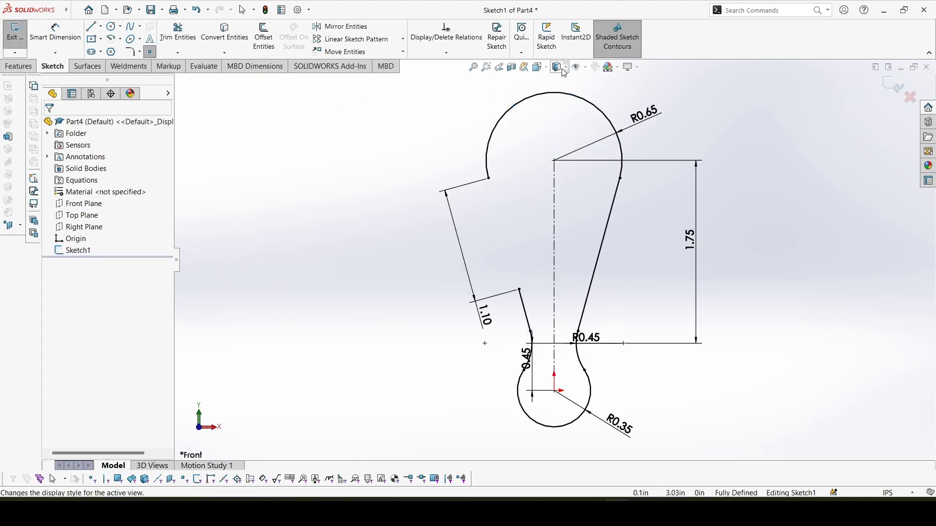
left_click(553, 92)
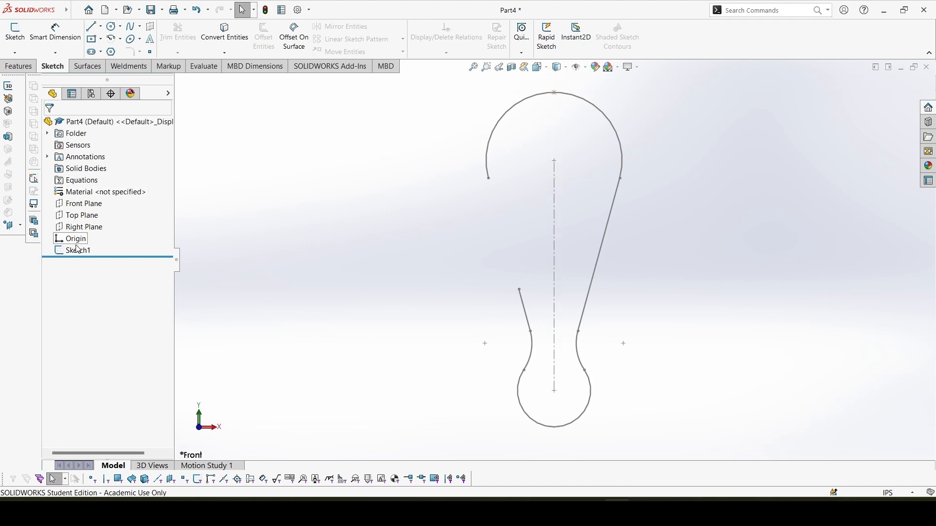
left_click(84, 227)
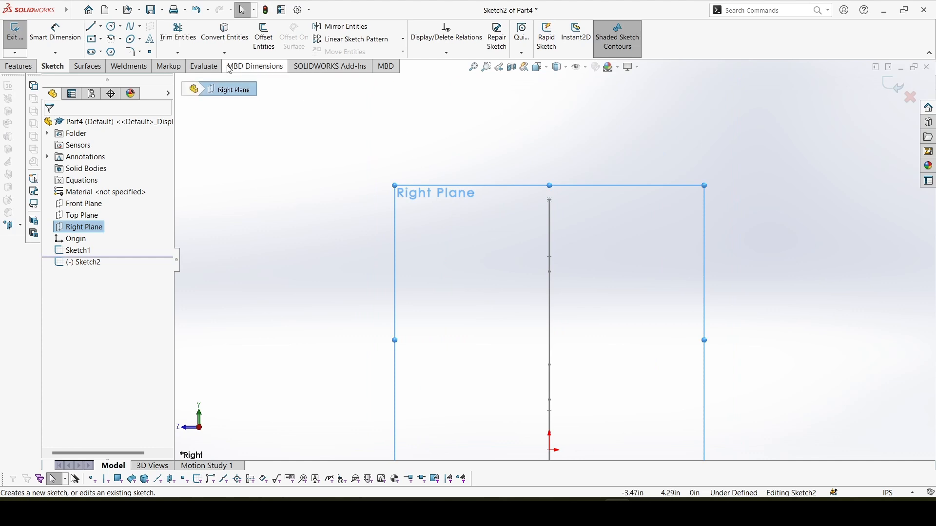
Step: On the Right Plane, draw a 0.30-diameter circle with its centre coincident with the path end
left_click(110, 27)
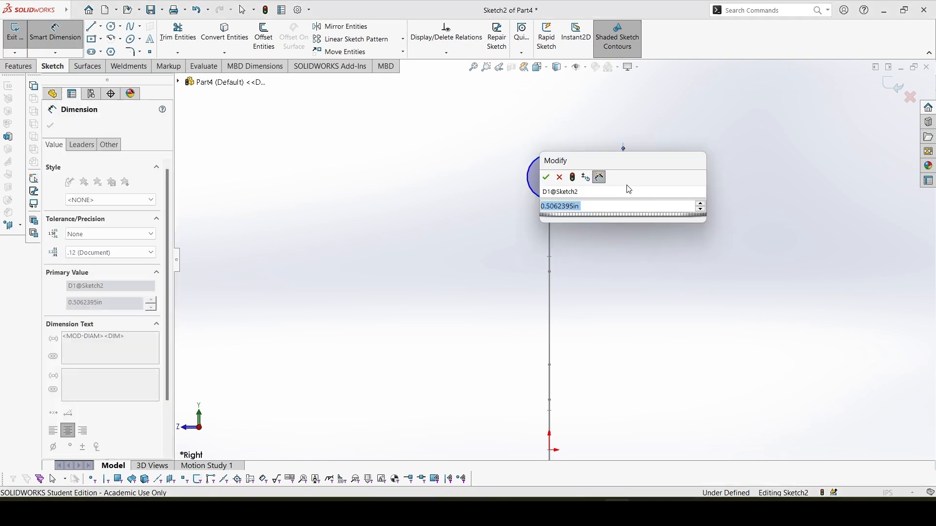
left_click(545, 177)
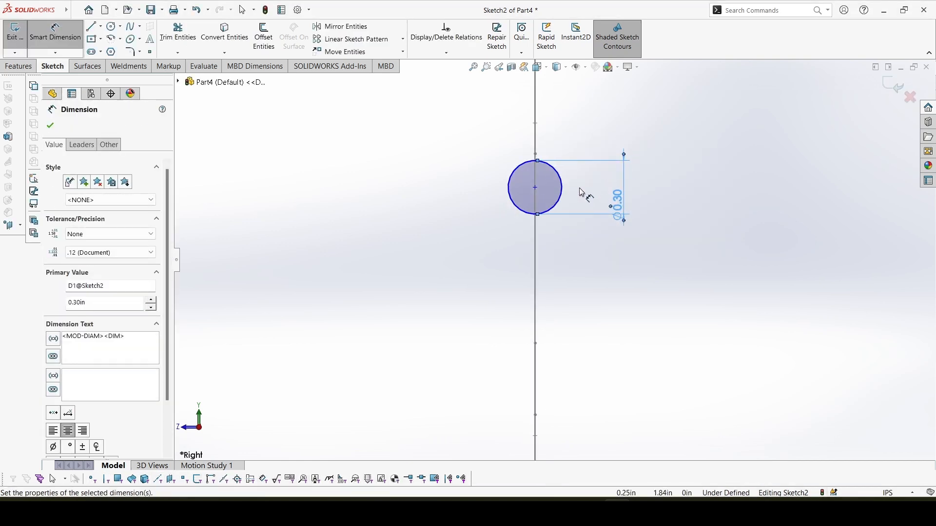
left_click(51, 126)
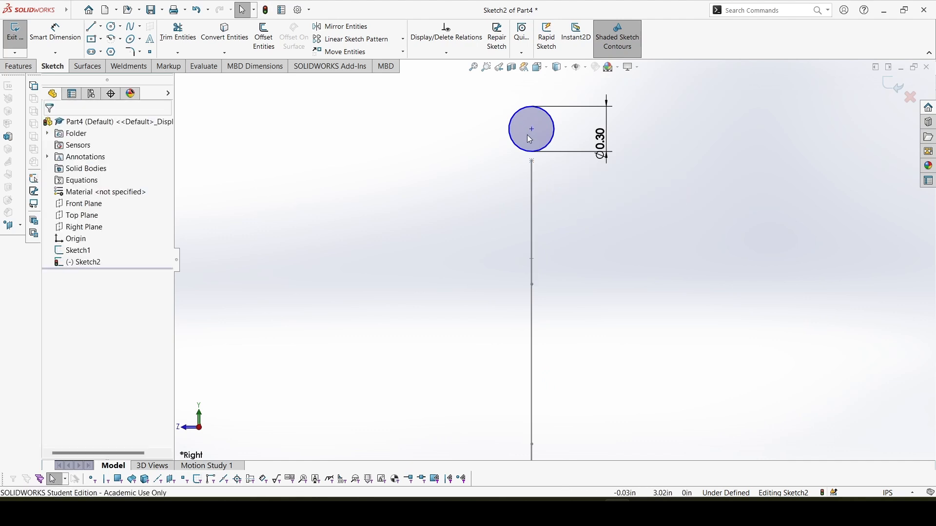
left_click(530, 128)
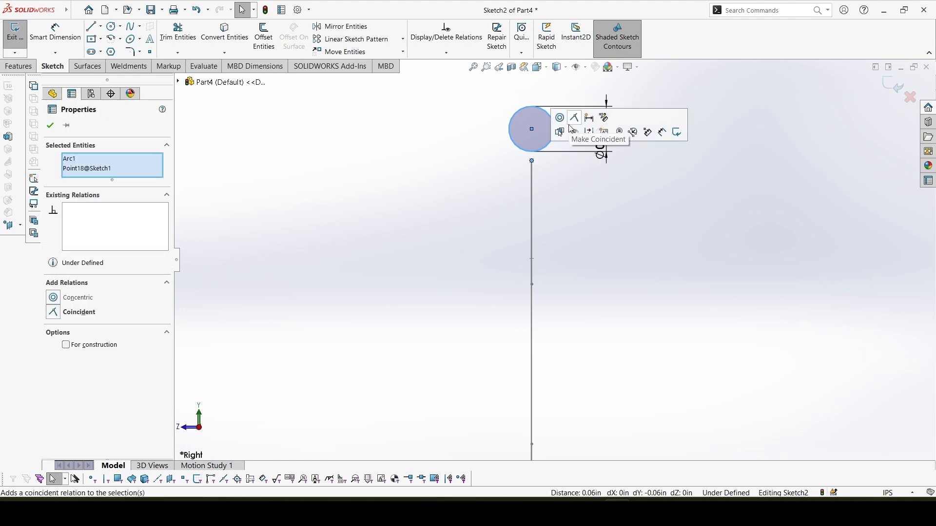
left_click(573, 116)
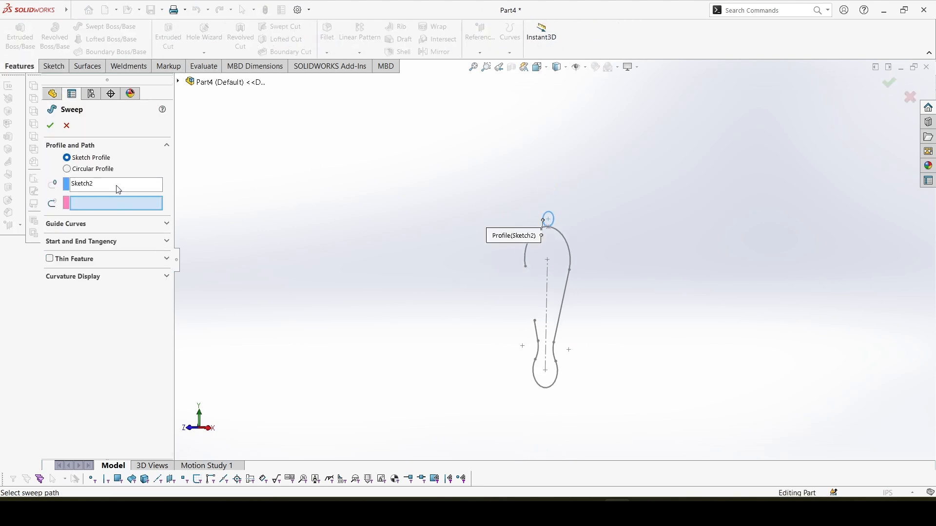
mouse_move(572, 250)
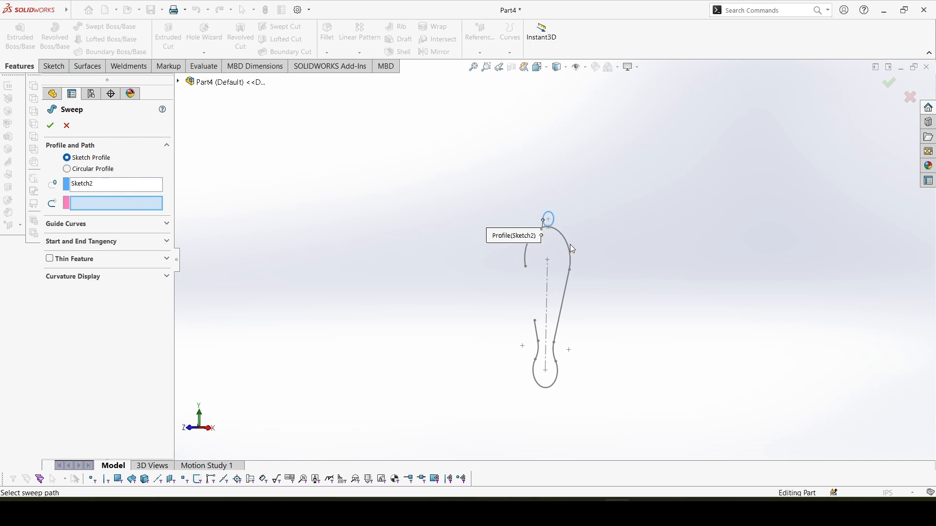
Step: Sweep the Sketch2 circle along the Sketch1 path to create Sweep1
left_click(558, 251)
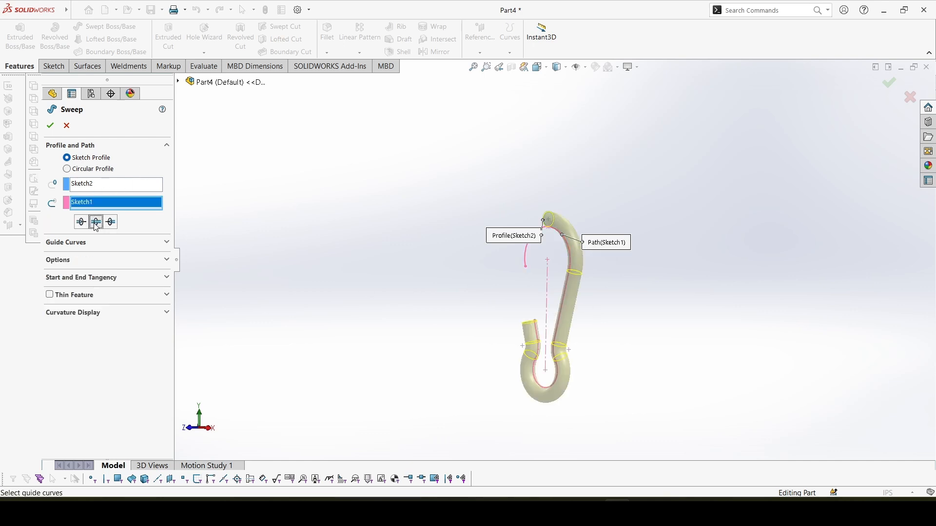
left_click(50, 126)
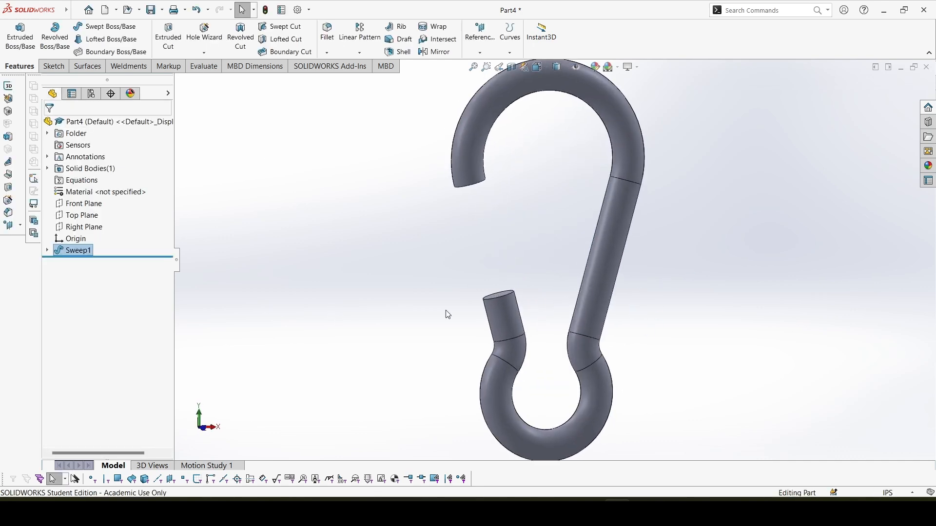
Step: Start a Front Plane sketch and offset the hook's chained edges into an outline
left_click(83, 203)
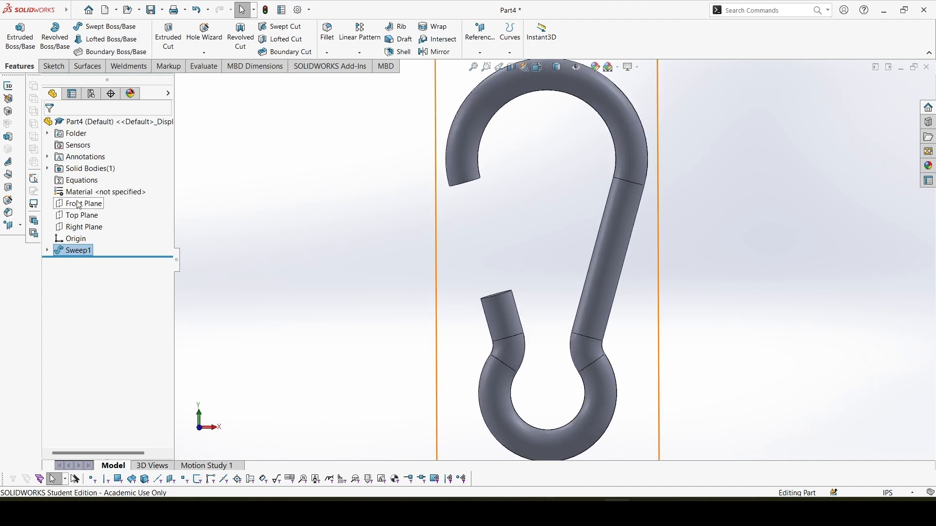
left_click(82, 204)
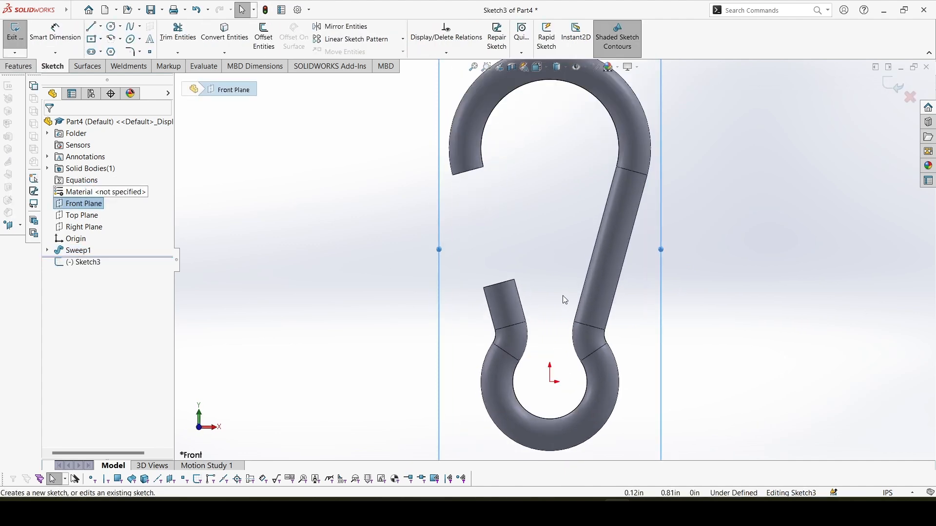
left_click(47, 250)
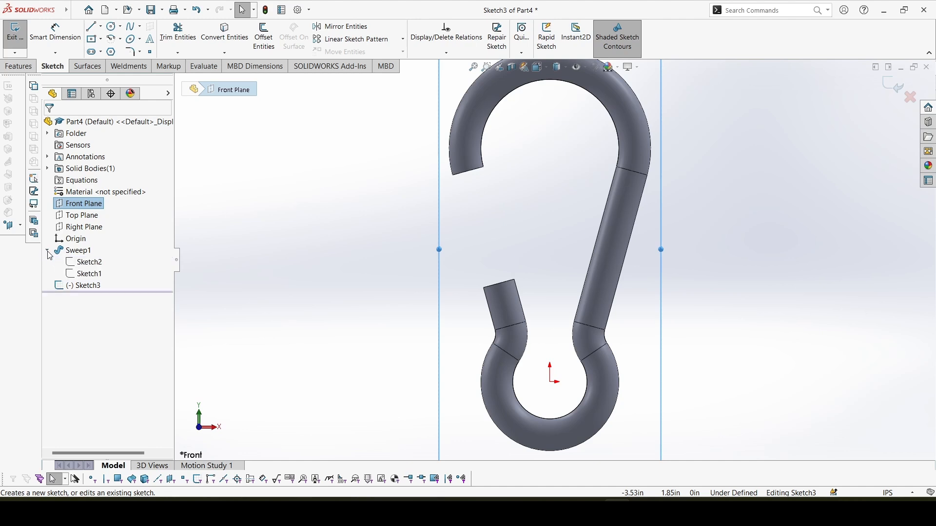
left_click(89, 274)
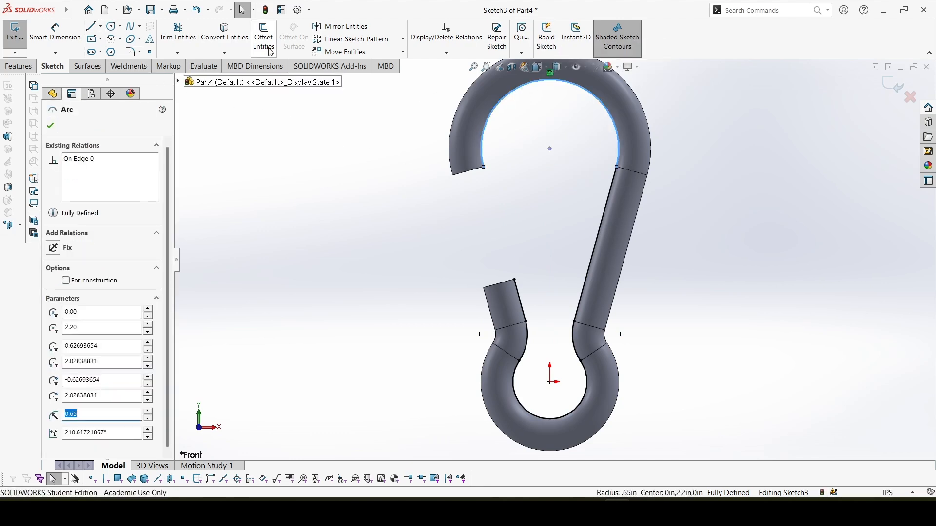
left_click(263, 37)
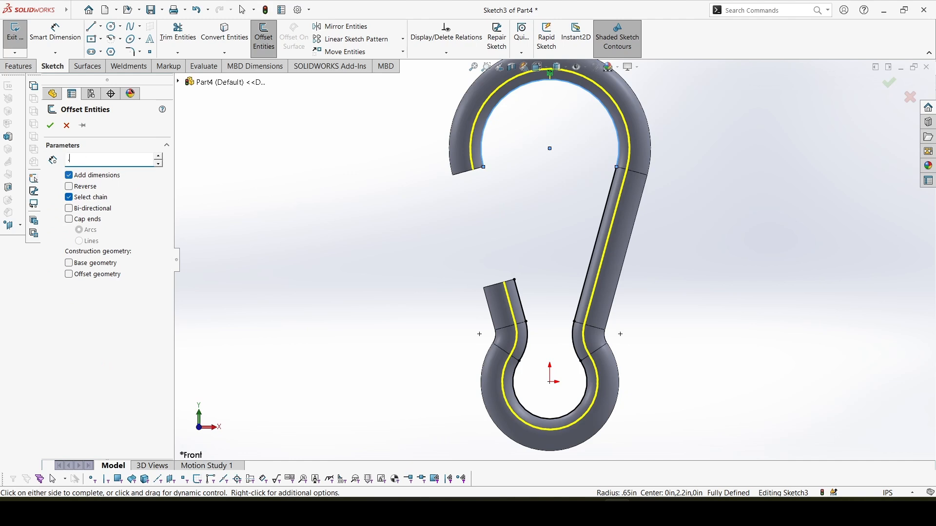
left_click(50, 125)
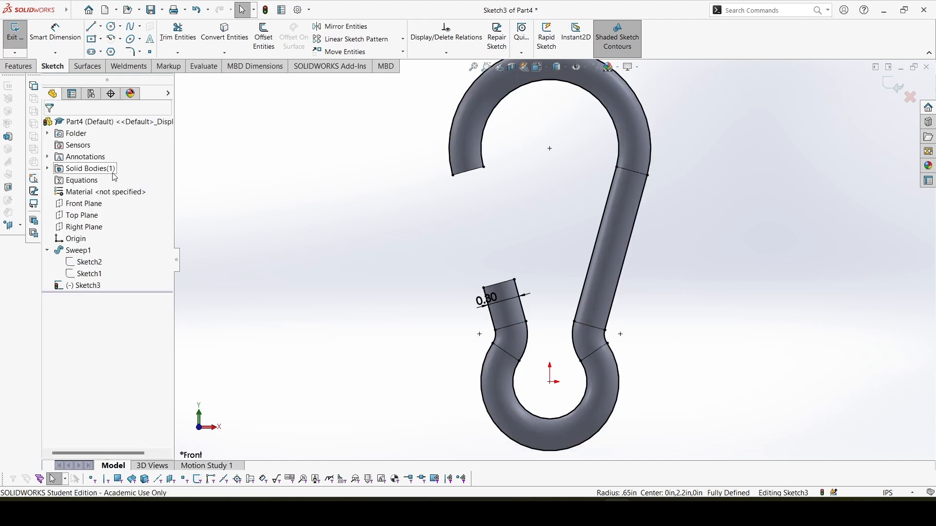
mouse_move(543, 241)
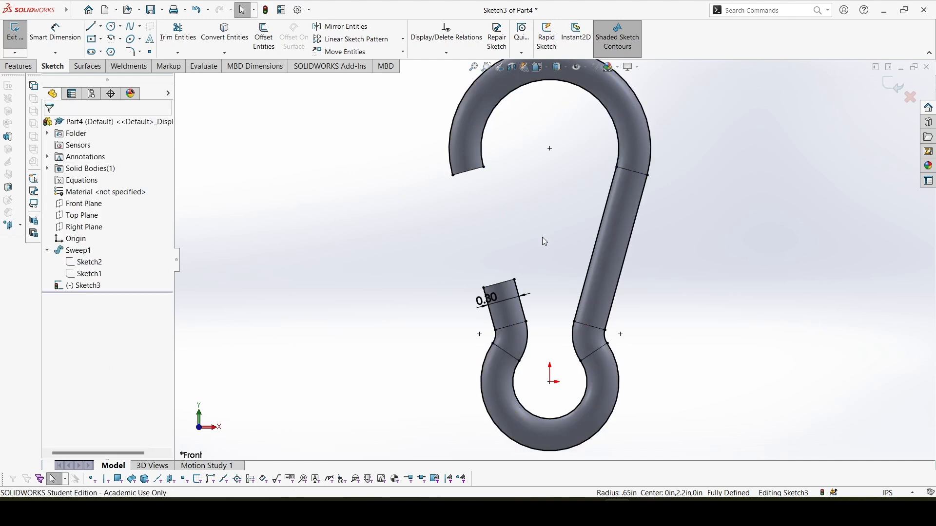
left_click(91, 26)
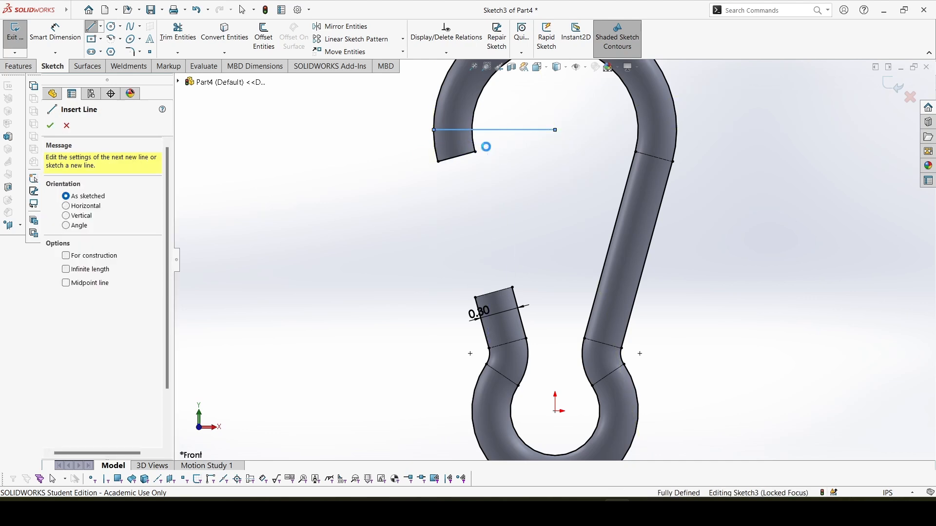
Step: Close both hook ends with lines dimensioned 0.30 and trim the extra sketch lines
left_click(178, 33)
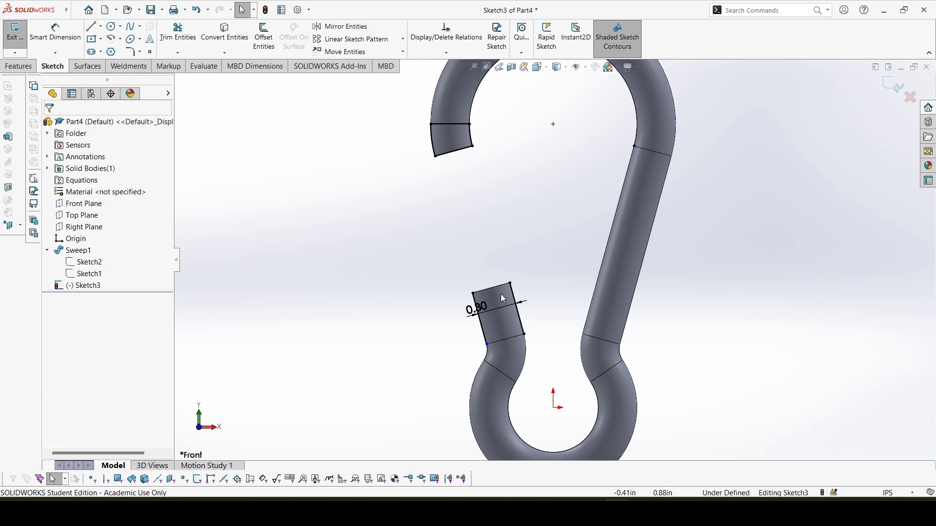
left_click(90, 26)
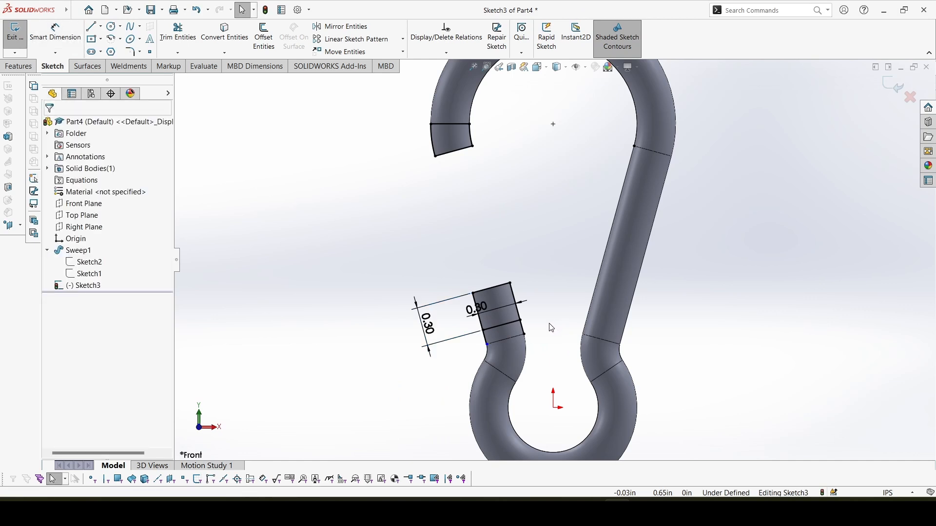
left_click(177, 33)
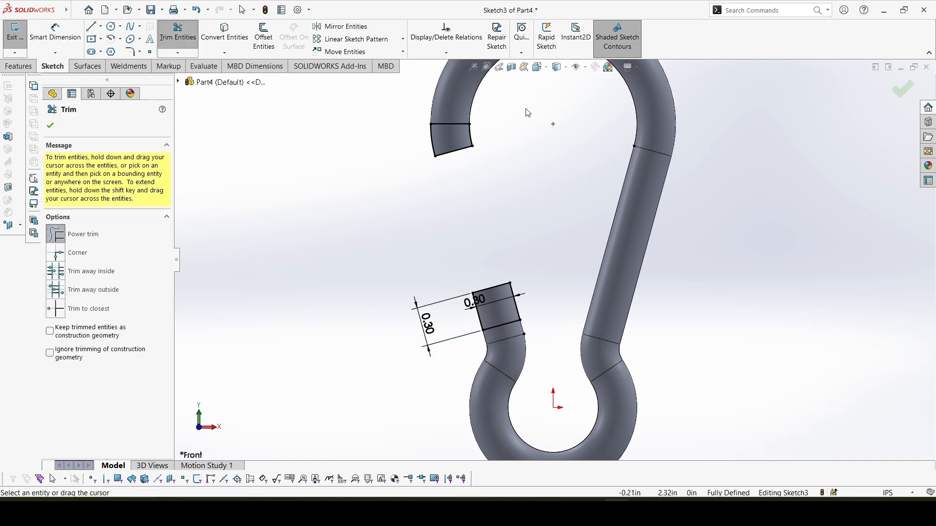
mouse_move(198, 136)
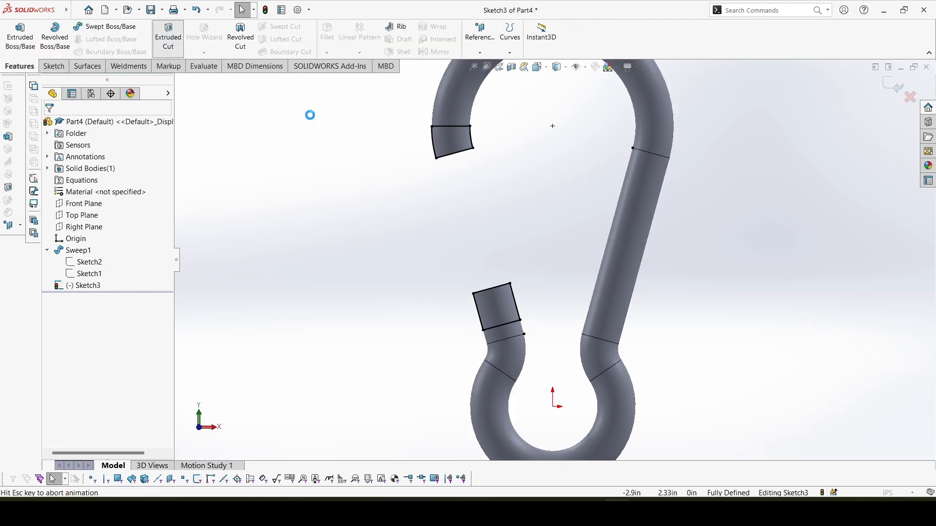
Step: Set the Cut-Extrude to start from an offset and cut Through All in both directions
left_click(168, 37)
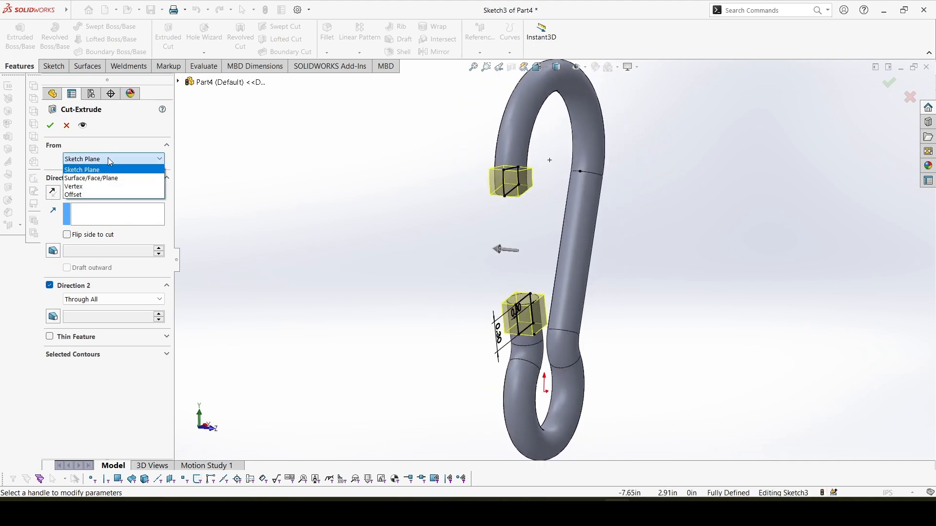
left_click(74, 195)
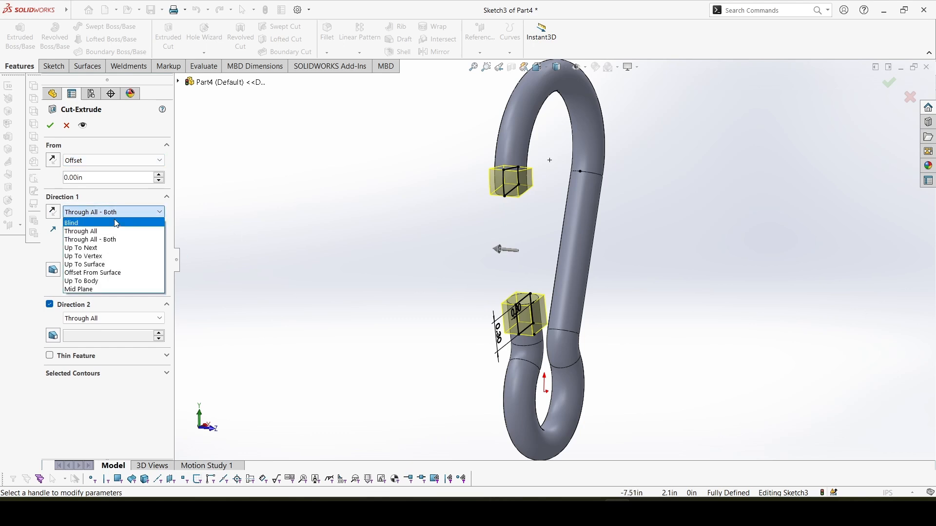
left_click(81, 232)
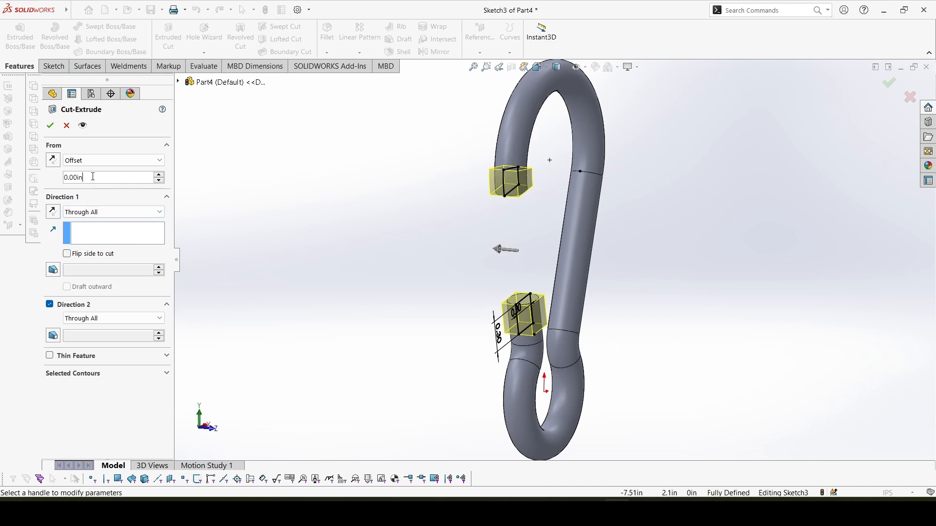
left_click(102, 181)
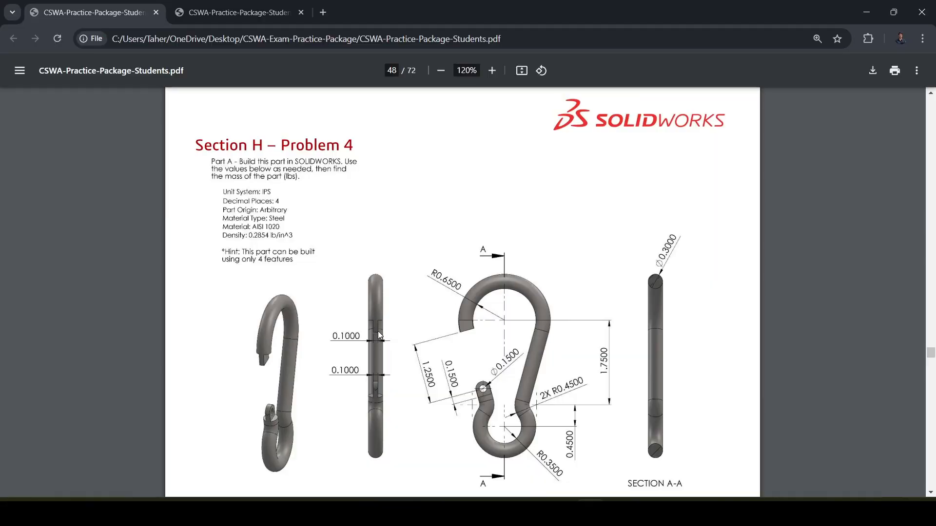
mouse_move(385, 345)
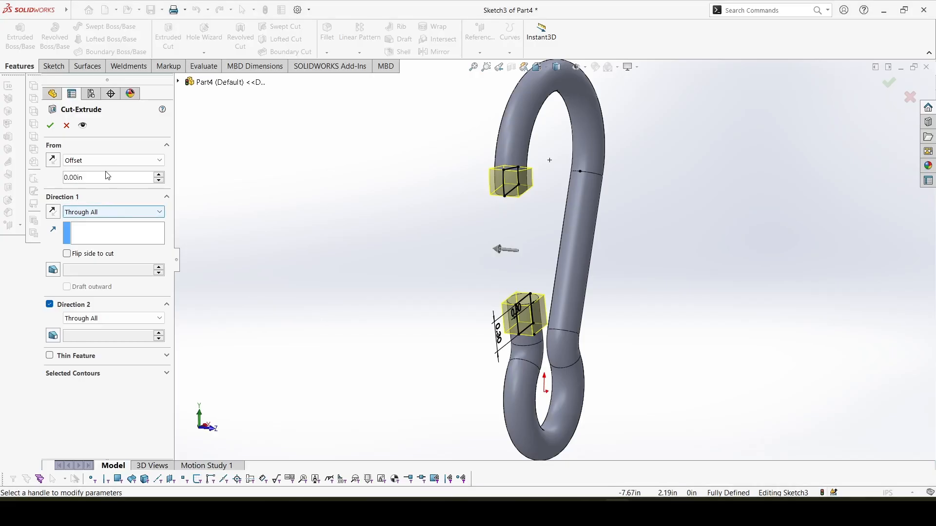
Step: Apply the notch cut with a 0.05 in offset, then reopen it for editing
type(".05")
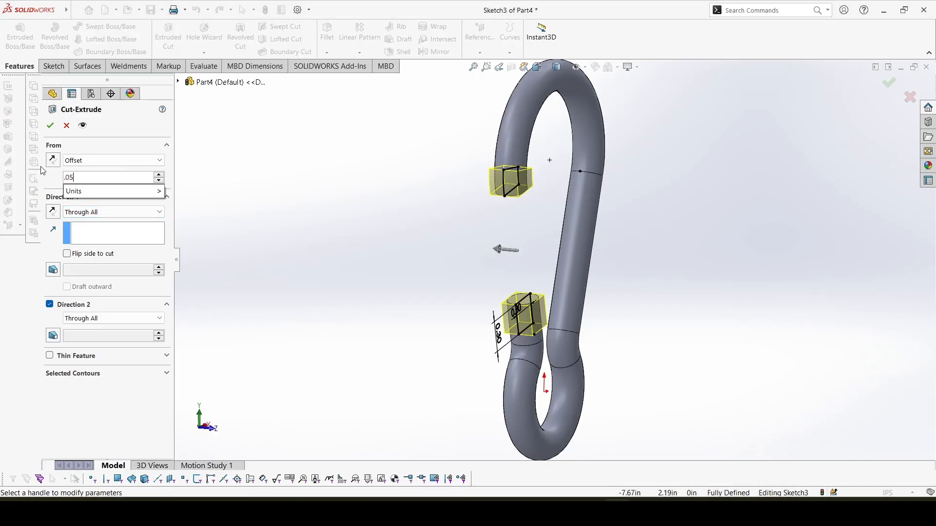
left_click(50, 125)
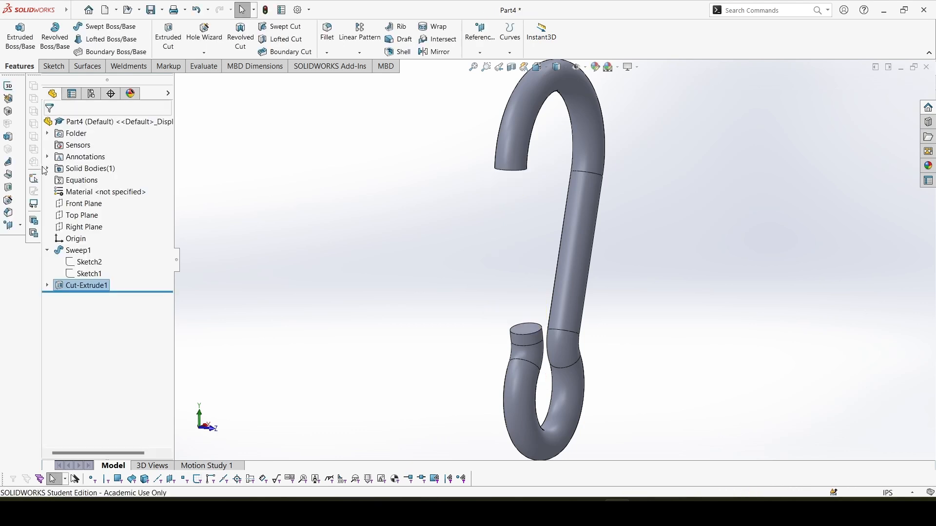
right_click(83, 285)
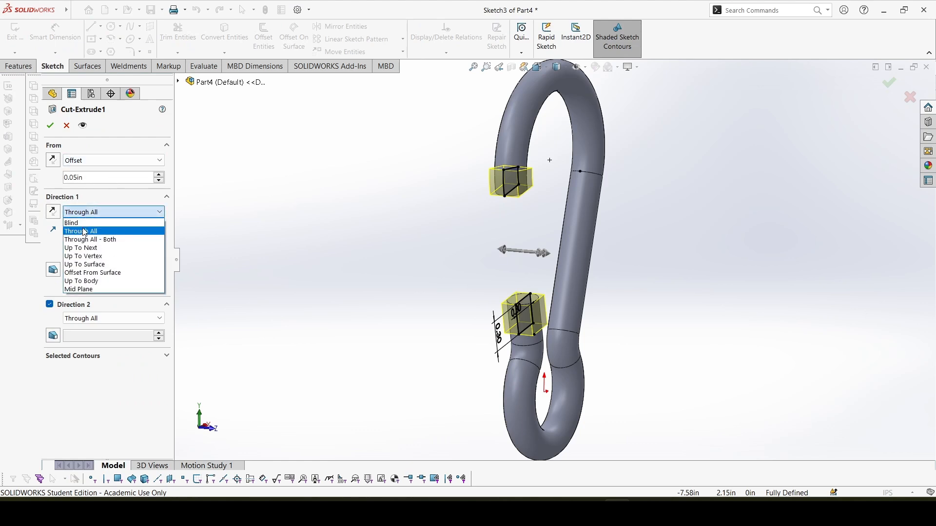
left_click(71, 223)
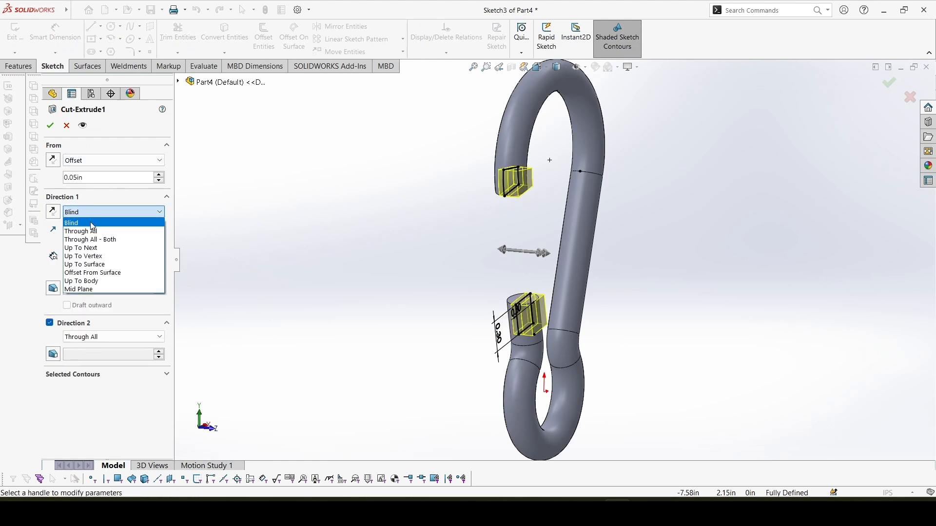
left_click(80, 231)
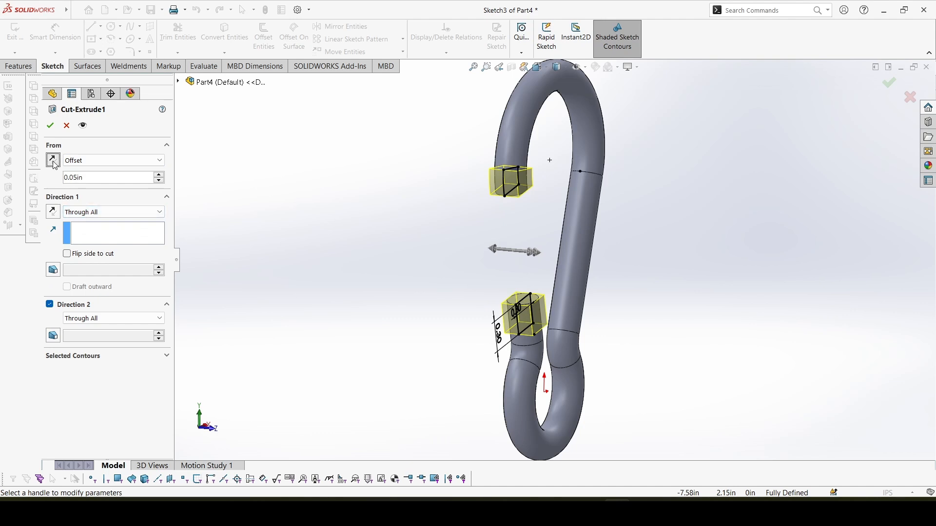
Step: Reverse the offset, remove Direction 2, and make the cut Through All
left_click(114, 212)
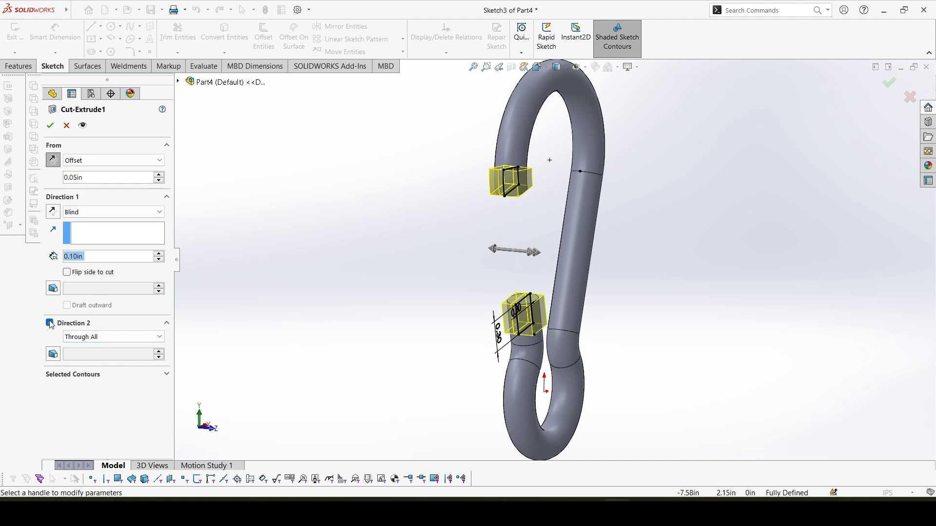
left_click(50, 323)
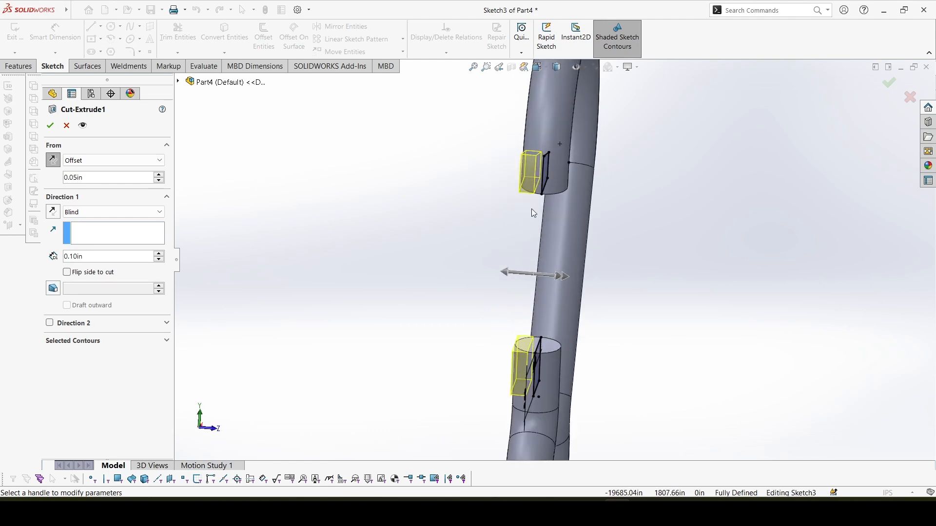
left_click(113, 212)
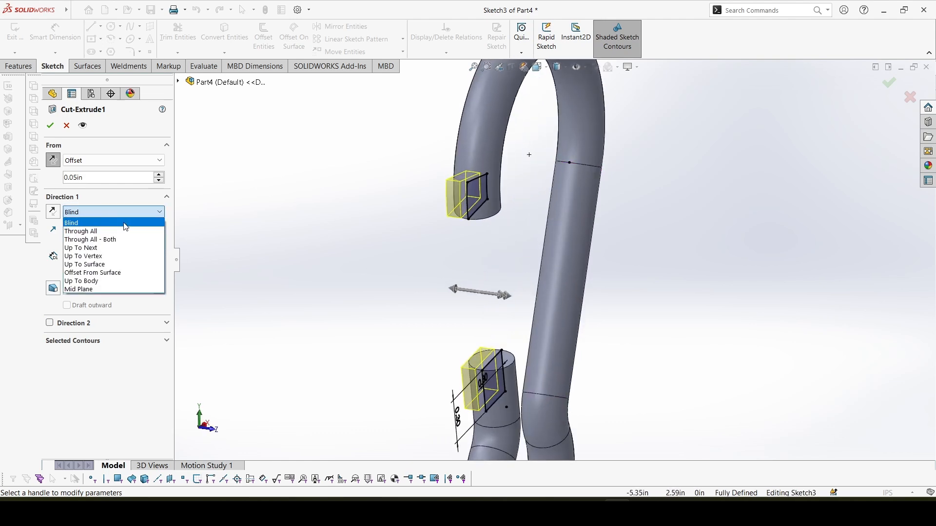
left_click(80, 231)
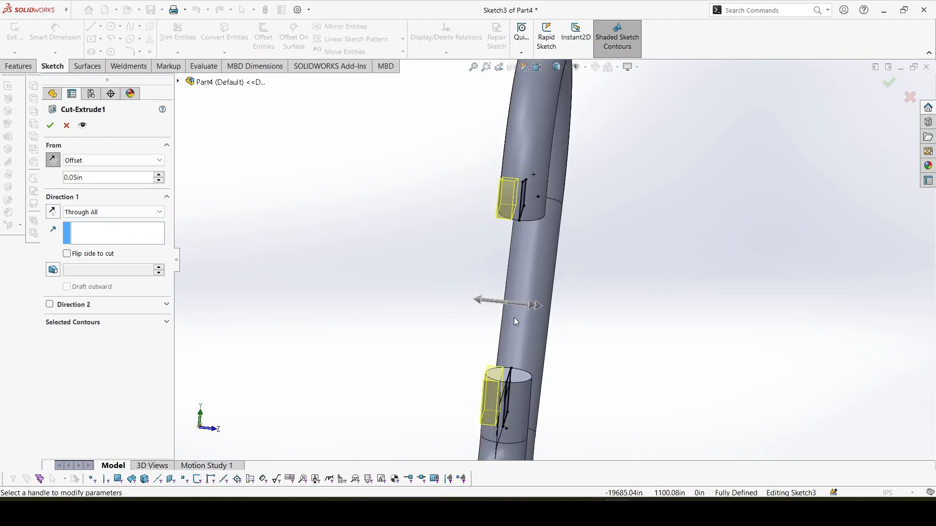
left_click(51, 126)
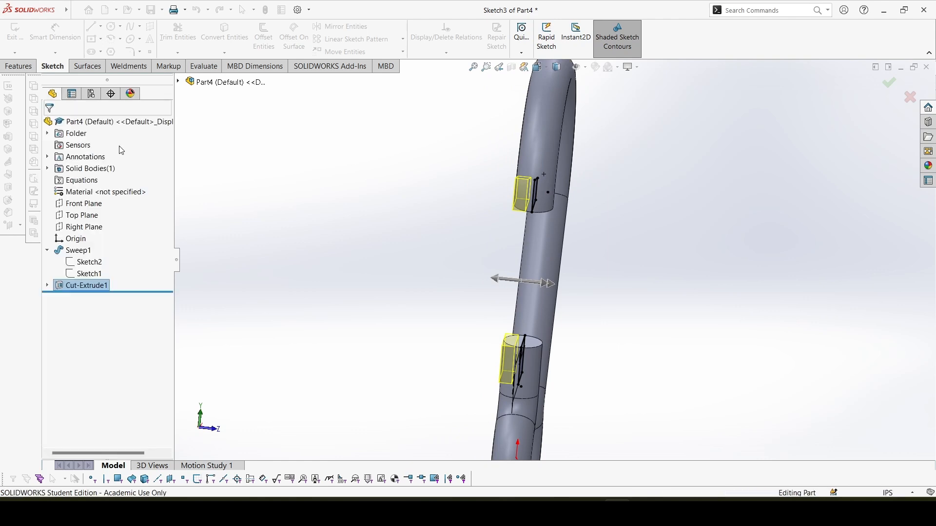
left_click(889, 82)
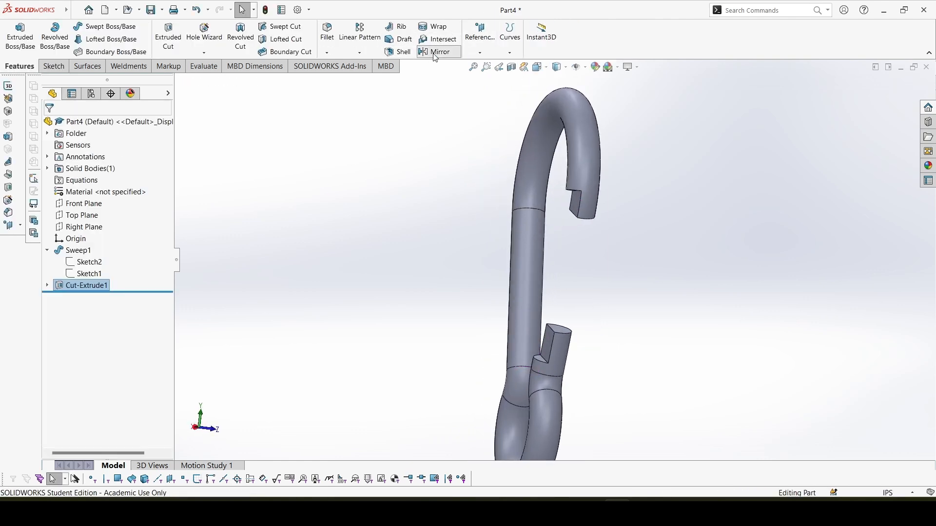
Step: Mirror Cut-Extrude1 across the Front Plane to notch the opposite side
left_click(439, 52)
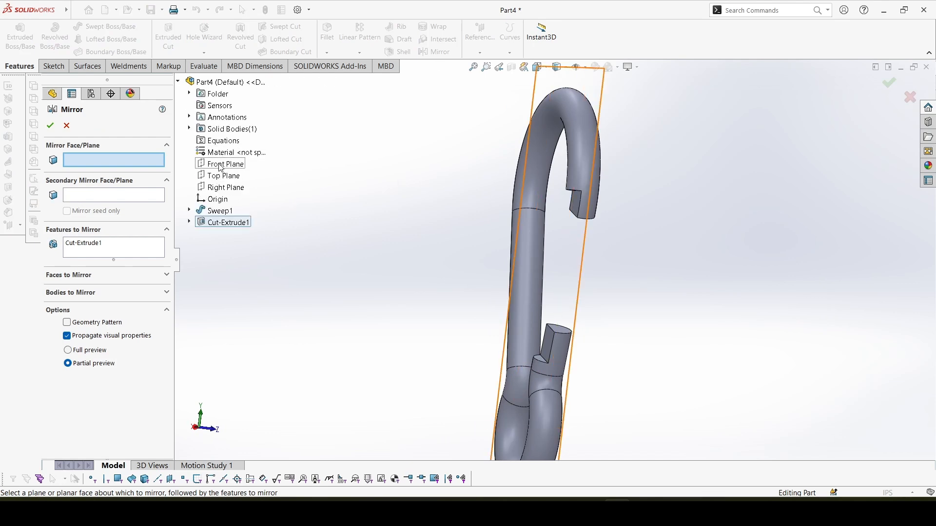
left_click(226, 164)
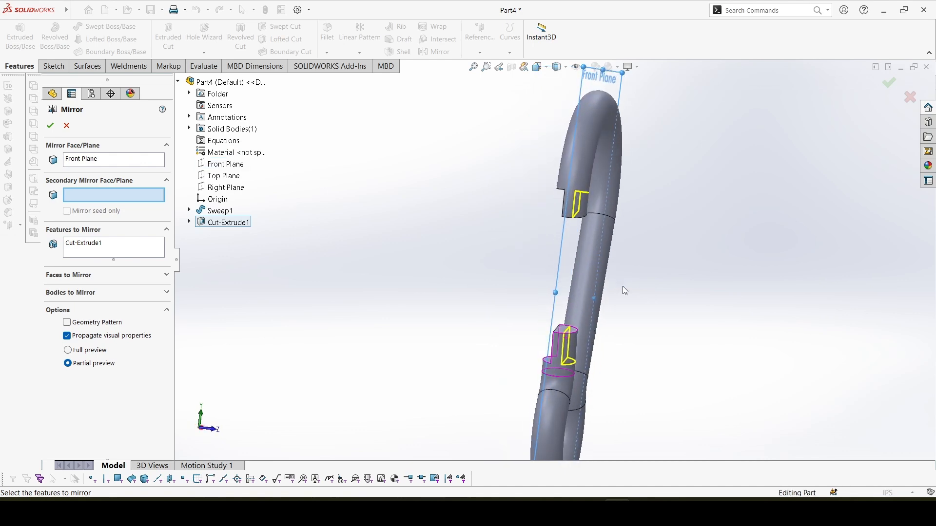
left_click(50, 125)
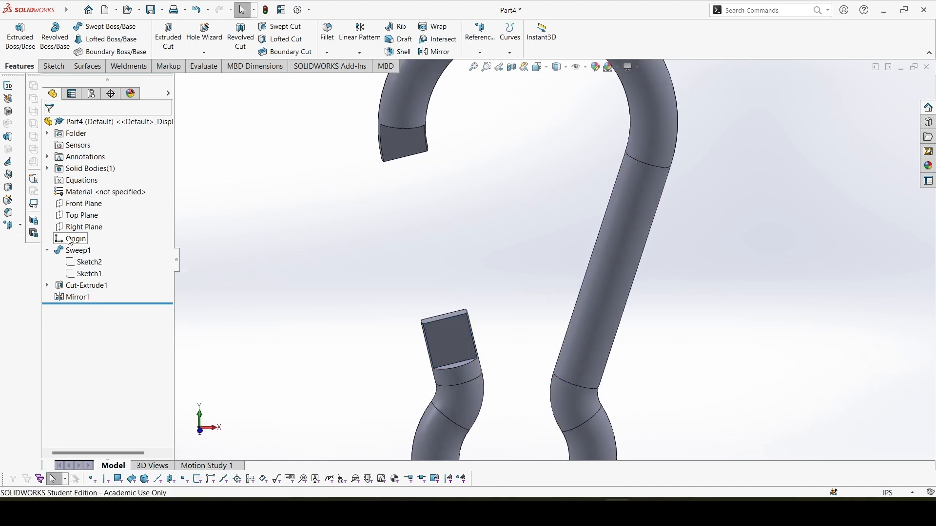
left_click(84, 204)
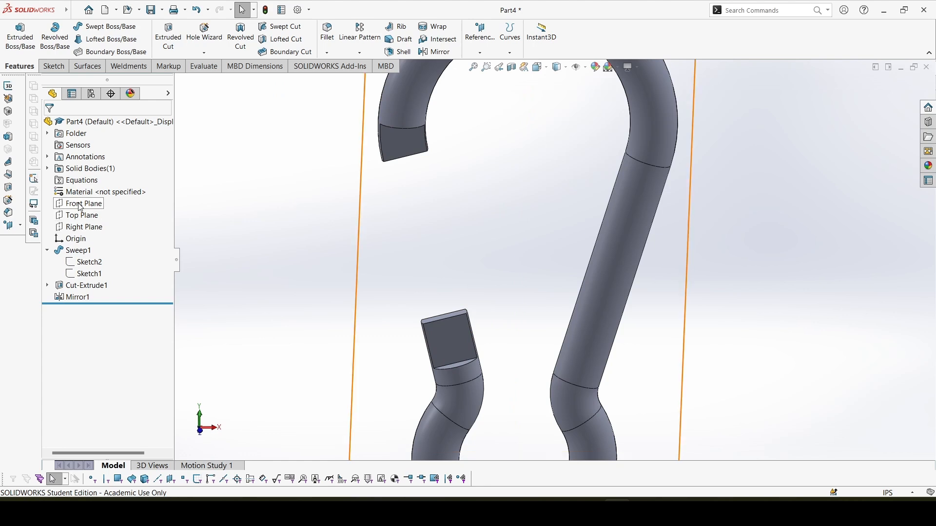
Step: On the Front Plane, sketch an outer circle on the lower tab with a 0.15-diameter inner hole
left_click(84, 203)
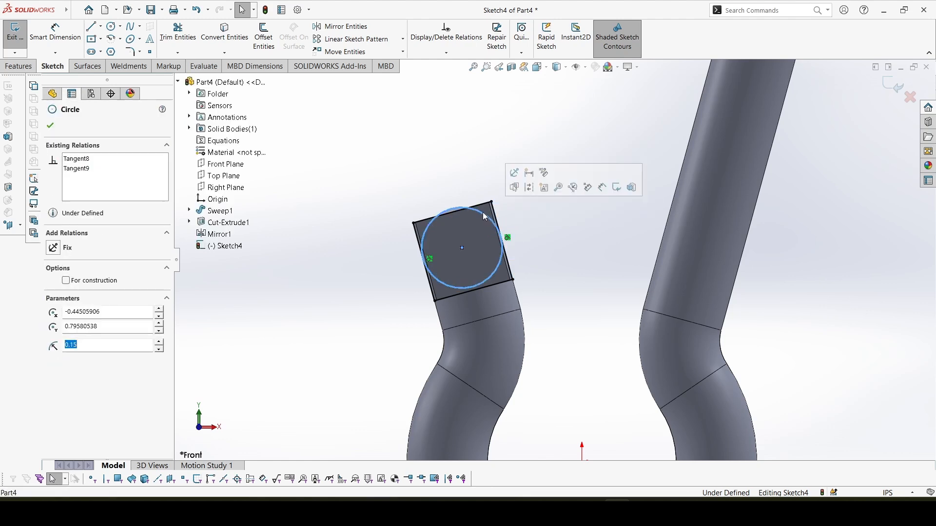
left_click(512, 161)
type(".15")
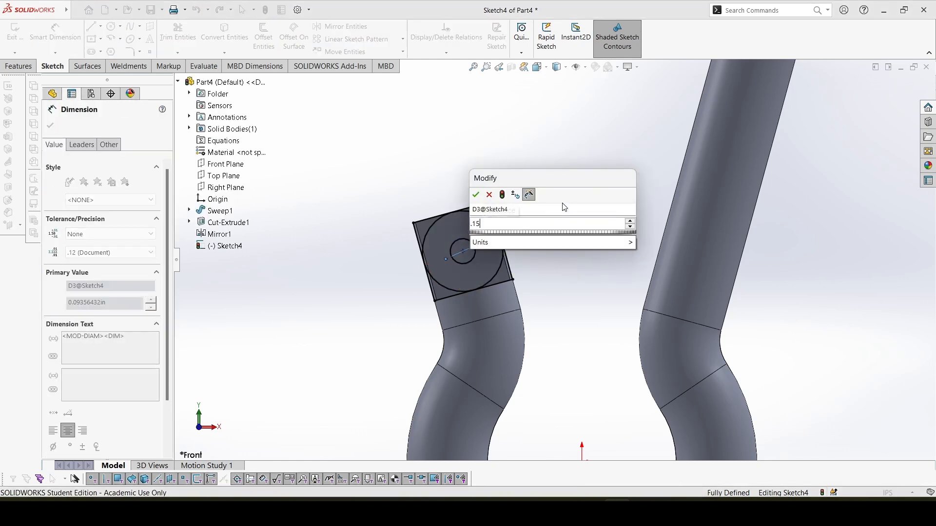
left_click(476, 194)
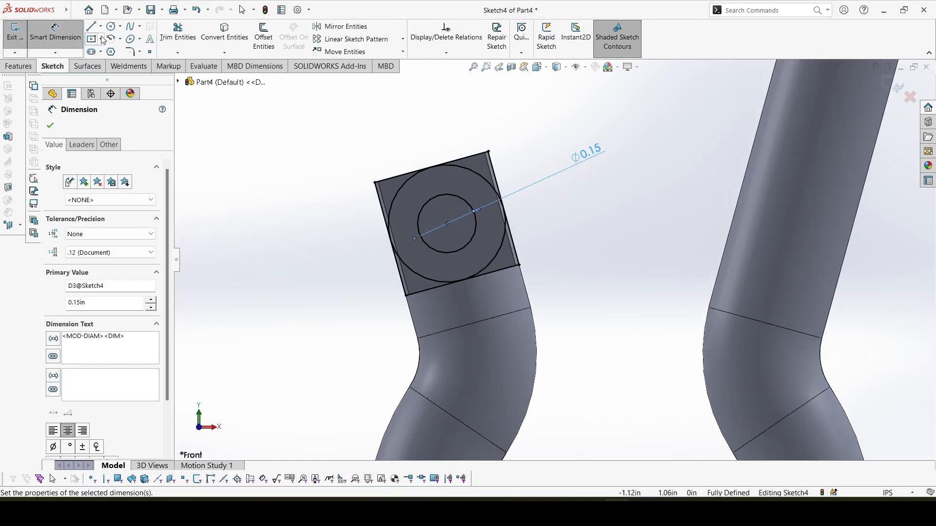
Step: Add a construction centreline through the hole and trim away the outer circle's lower arc
left_click(178, 32)
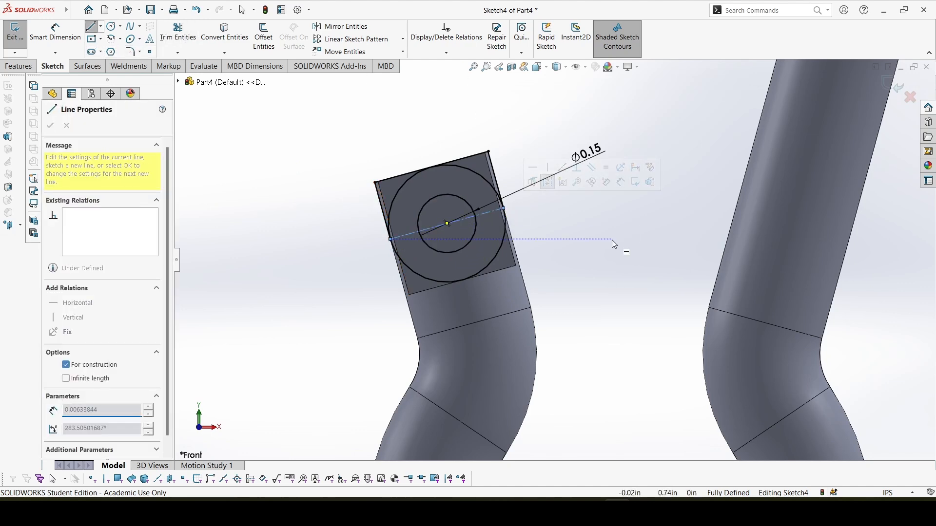
left_click(50, 125)
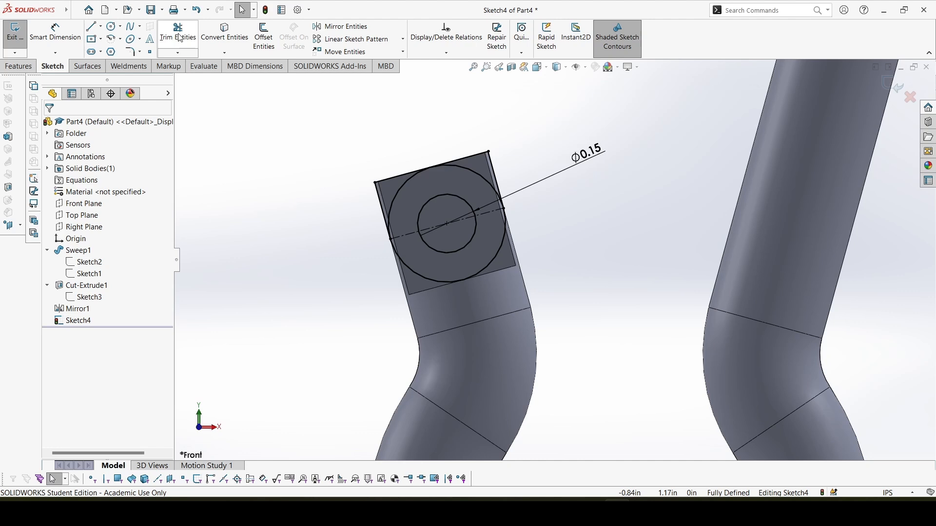
left_click(177, 37)
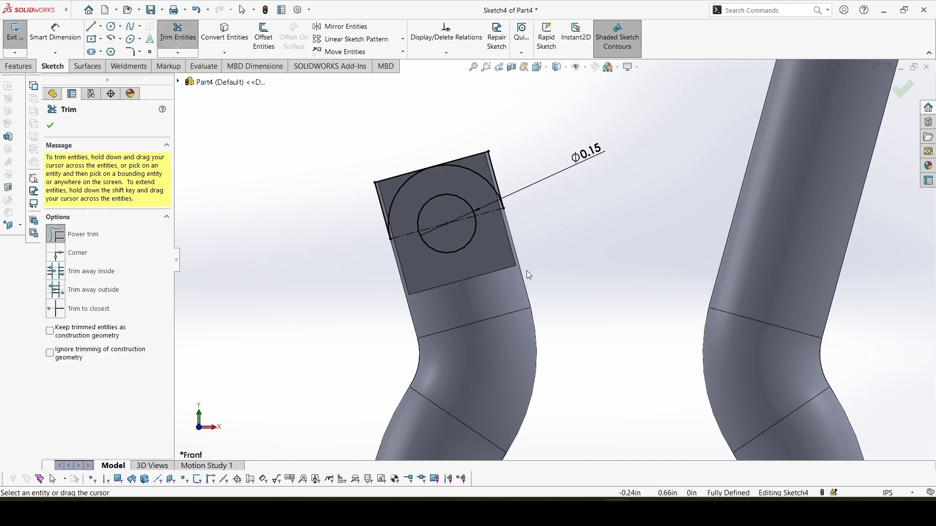
mouse_move(505, 208)
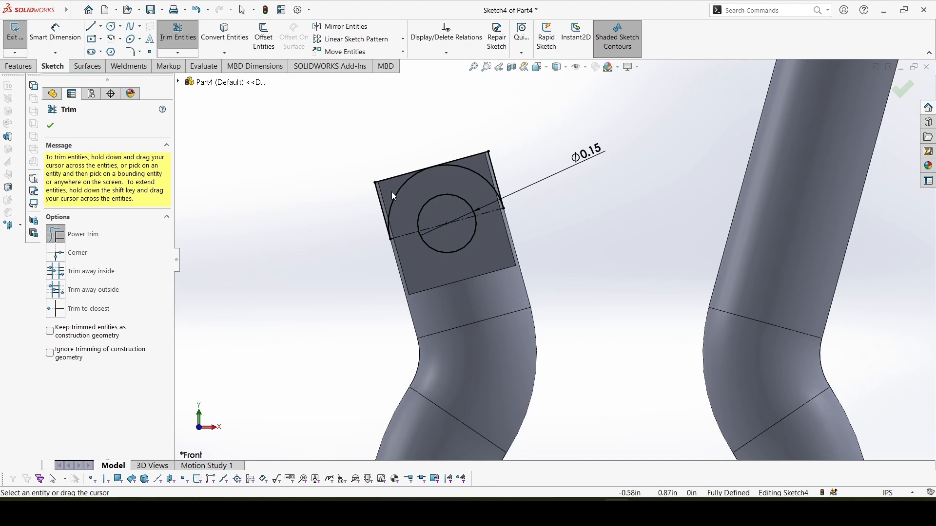
mouse_move(476, 175)
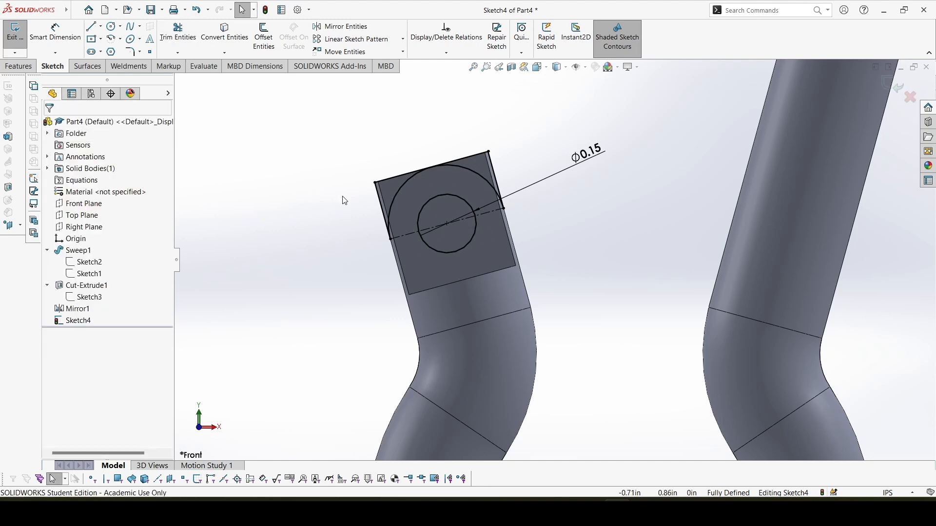
left_click(19, 66)
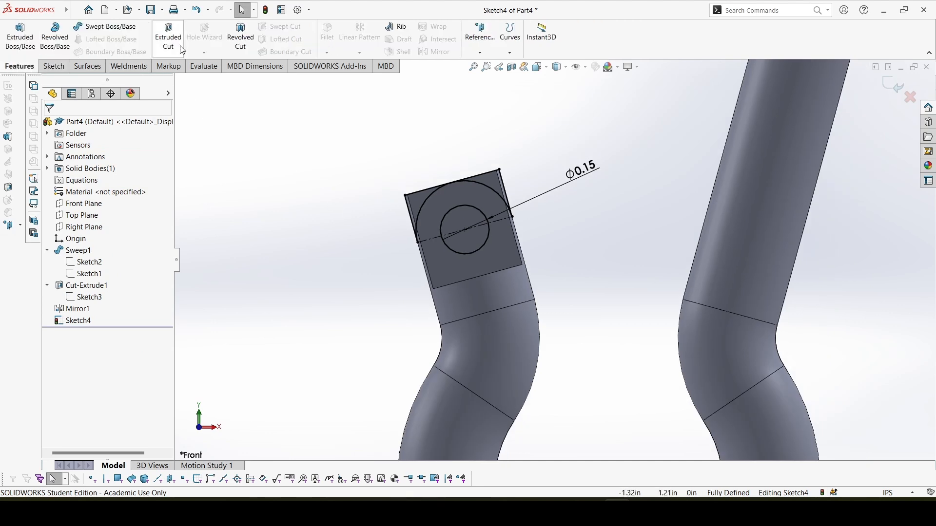
Step: Extrude-cut the eyelet sketch regions Through All in both directions
left_click(167, 37)
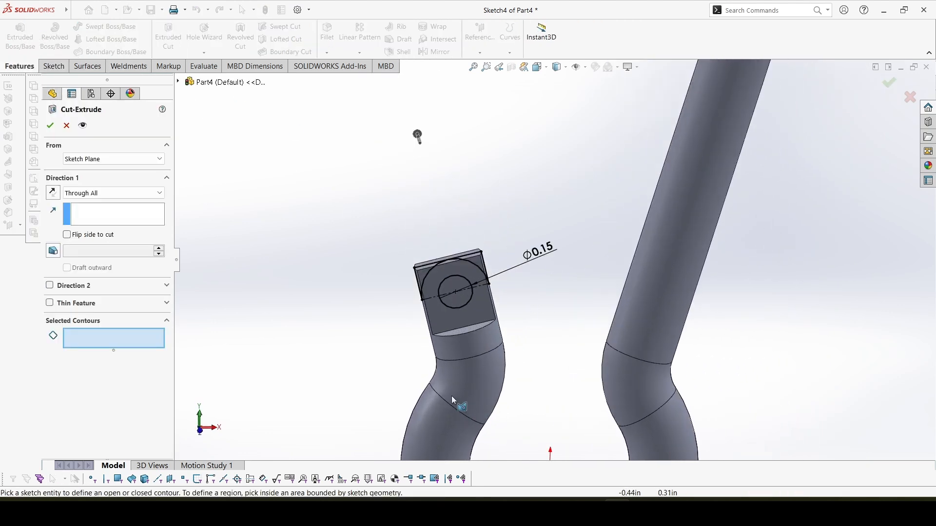
left_click(435, 247)
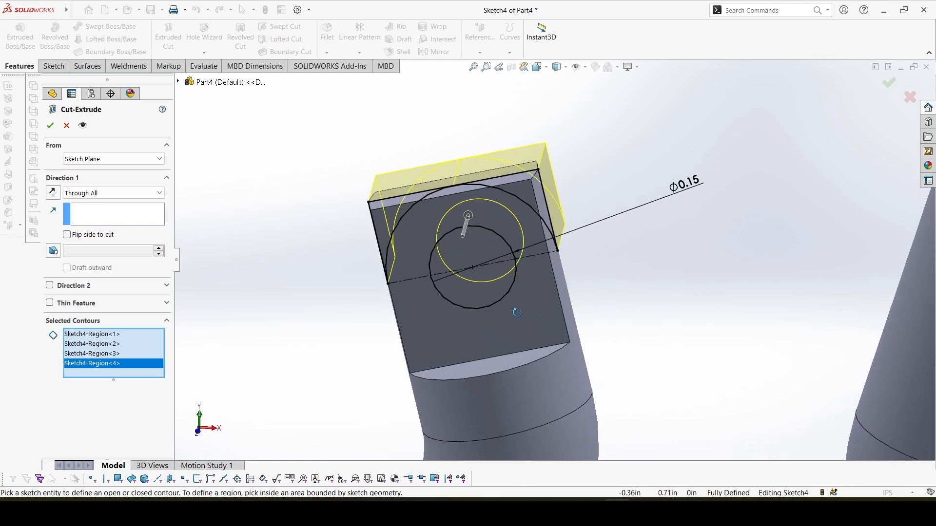
left_click(51, 125)
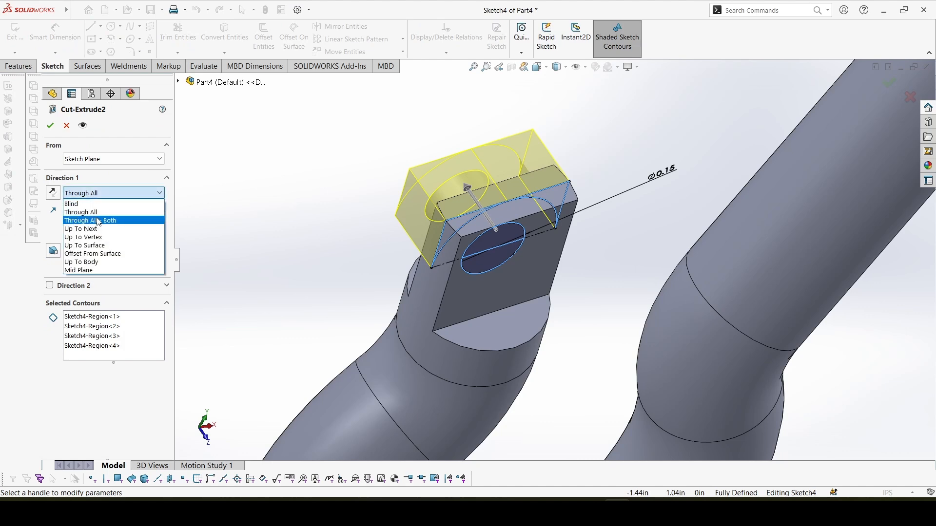
left_click(90, 220)
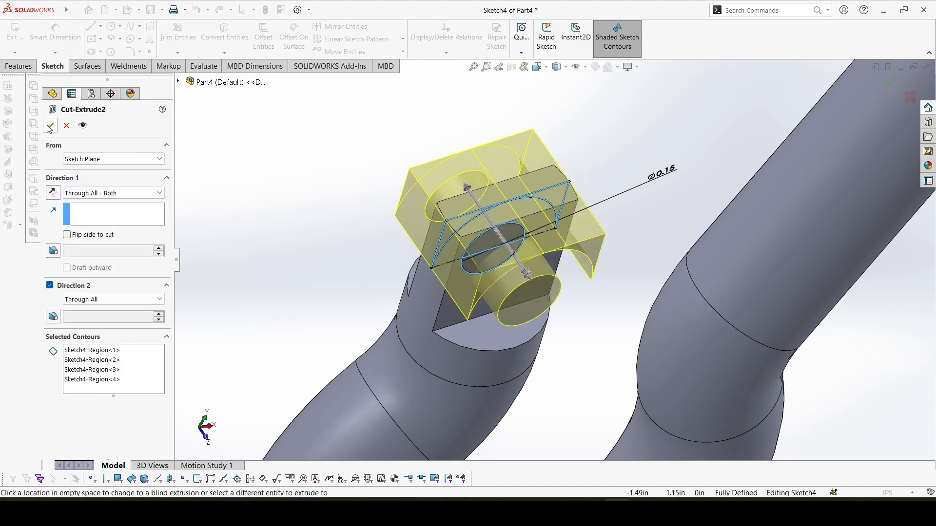
left_click(50, 125)
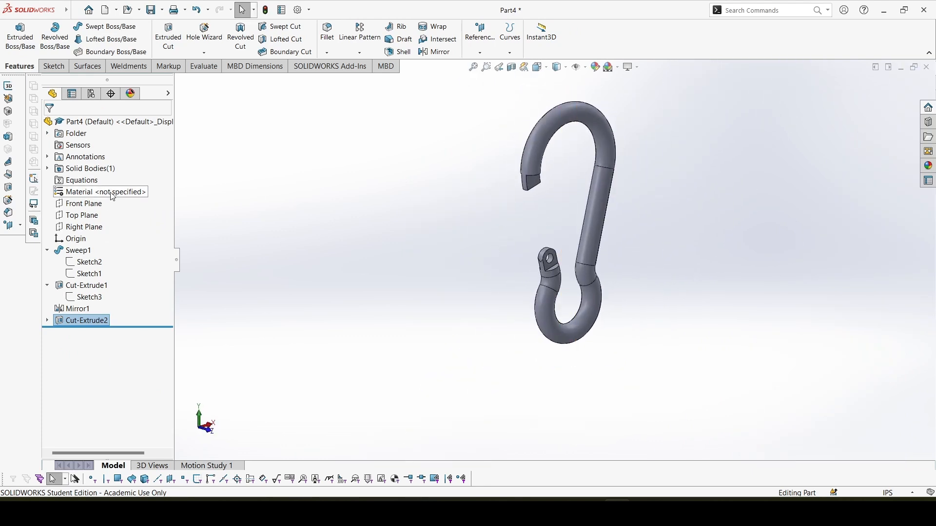
Step: Assign AISI 1020 steel as the part material
double_click(101, 191)
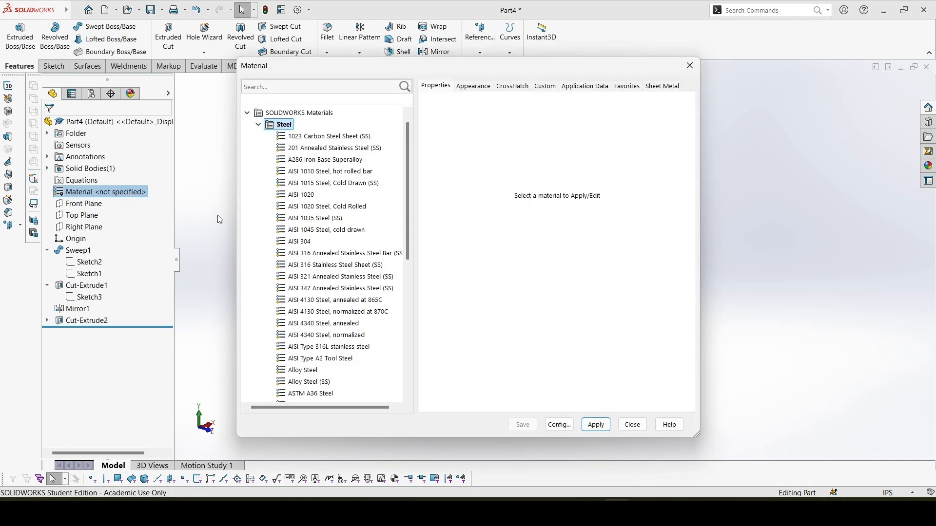
mouse_move(311, 206)
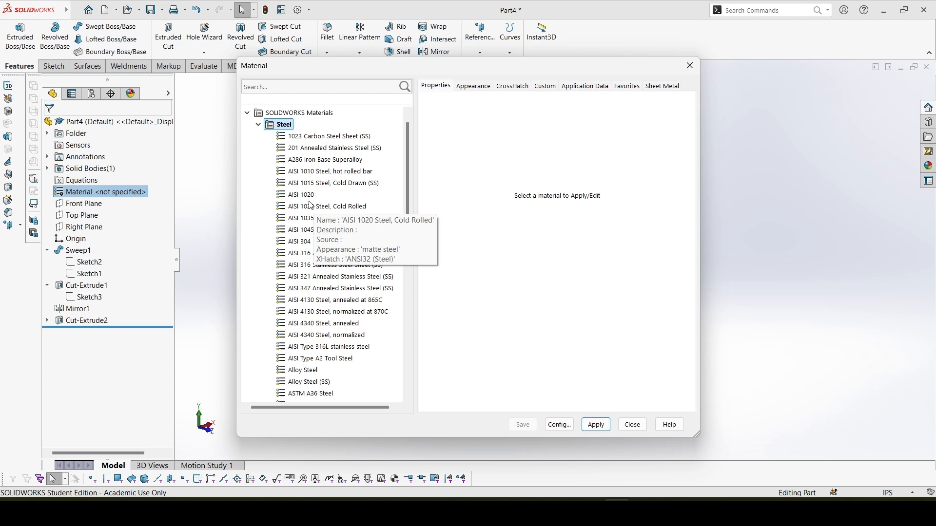
left_click(300, 195)
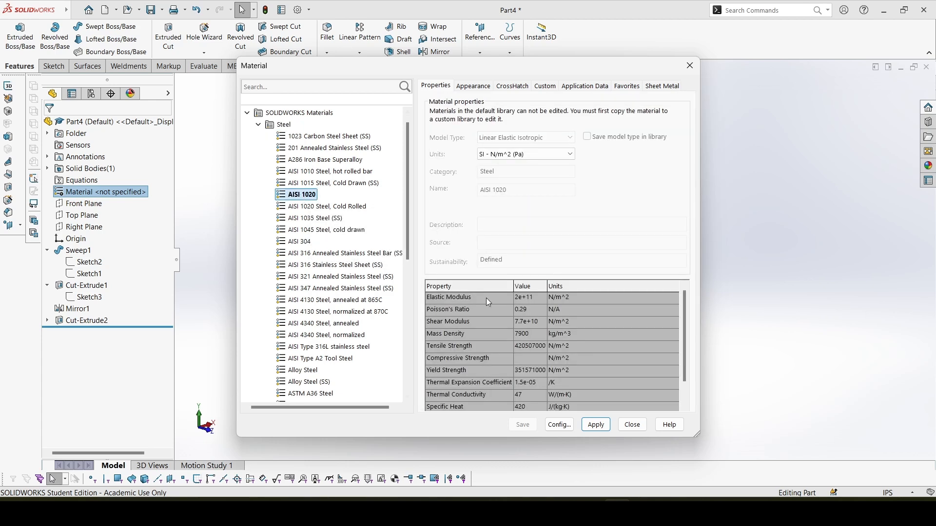
mouse_move(527, 361)
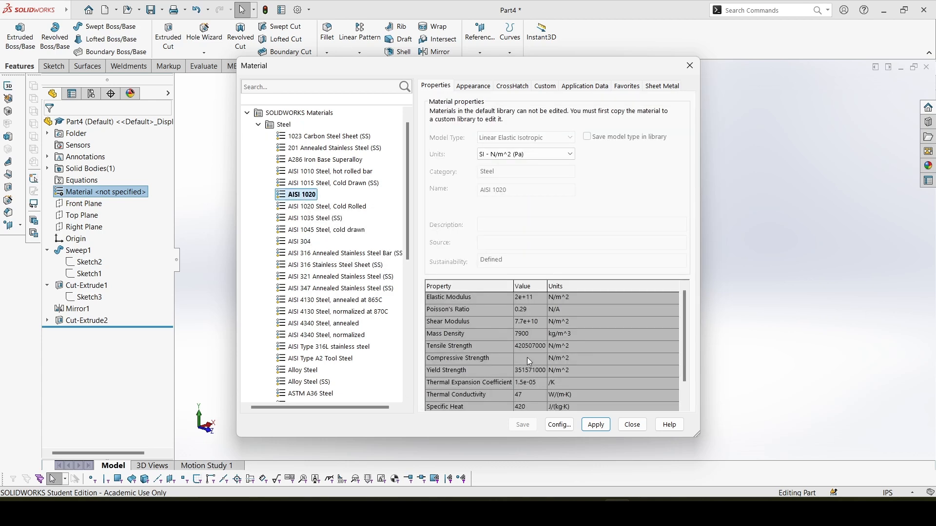
mouse_move(540, 389)
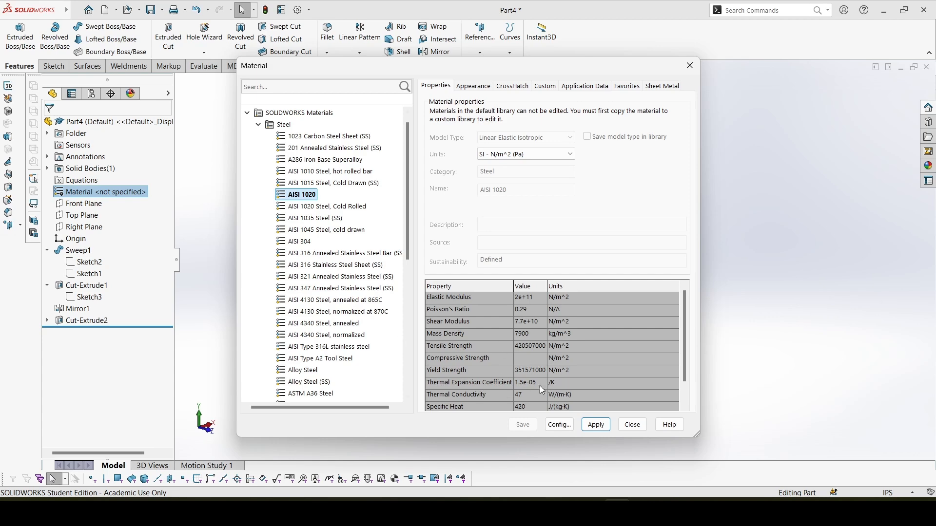
left_click(595, 424)
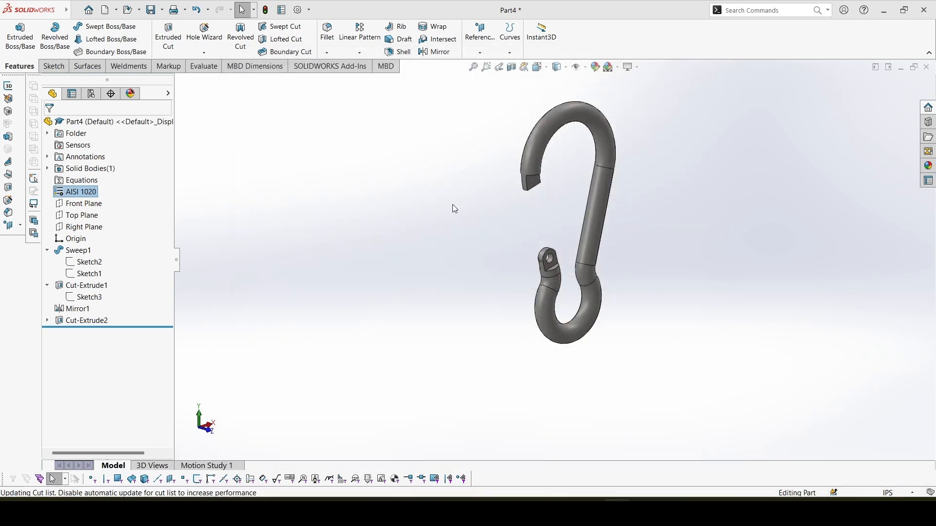
left_click(203, 67)
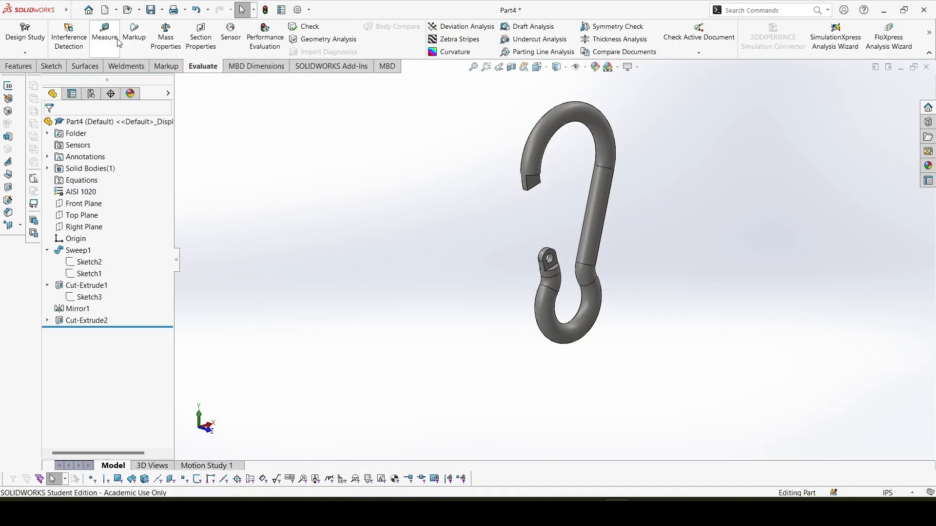
Step: Open Mass Properties and use custom settings with 4 decimal places
left_click(165, 37)
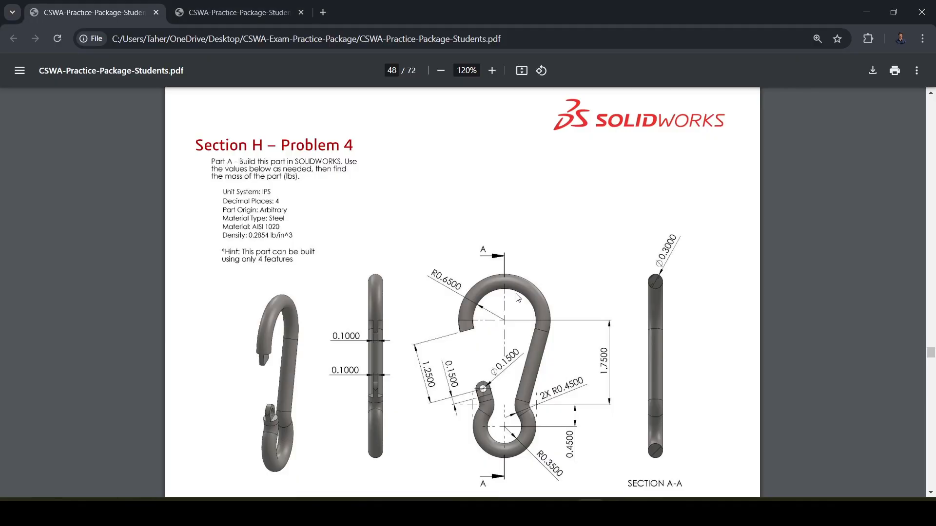
left_click(235, 12)
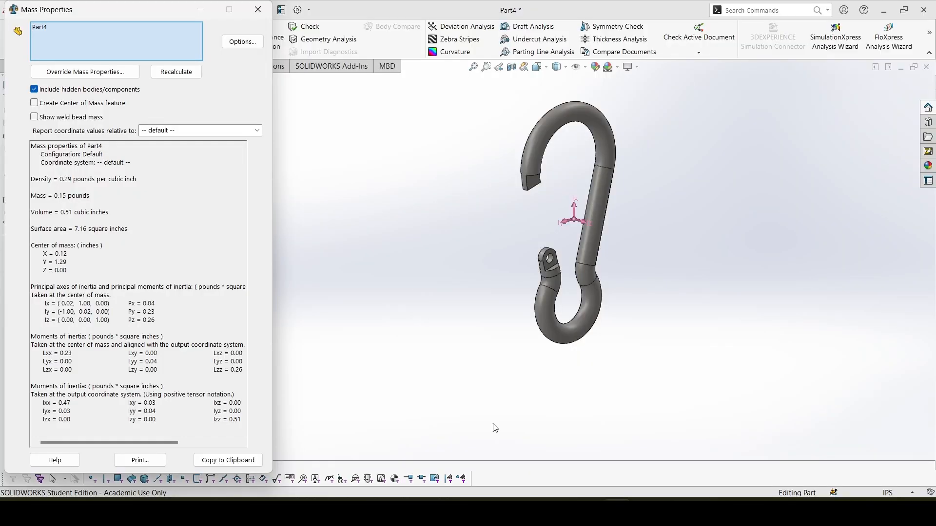
left_click(242, 41)
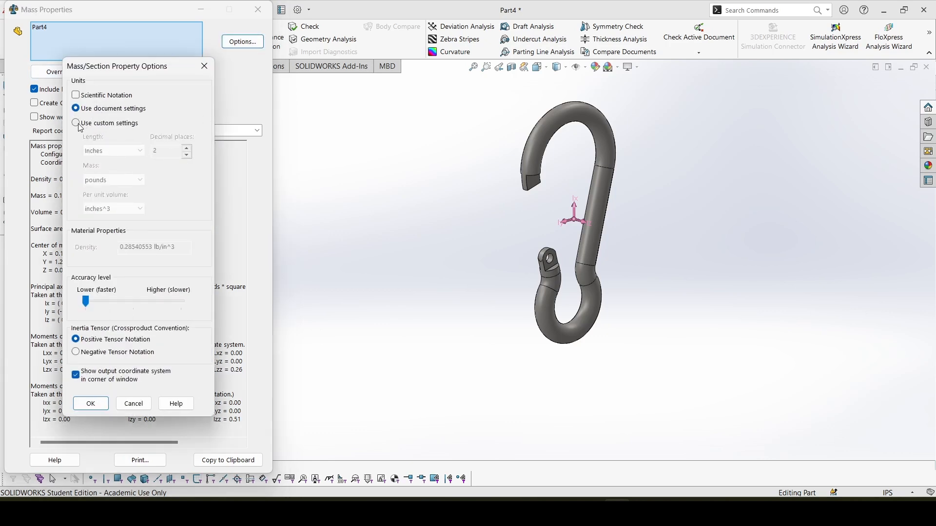
left_click(76, 123)
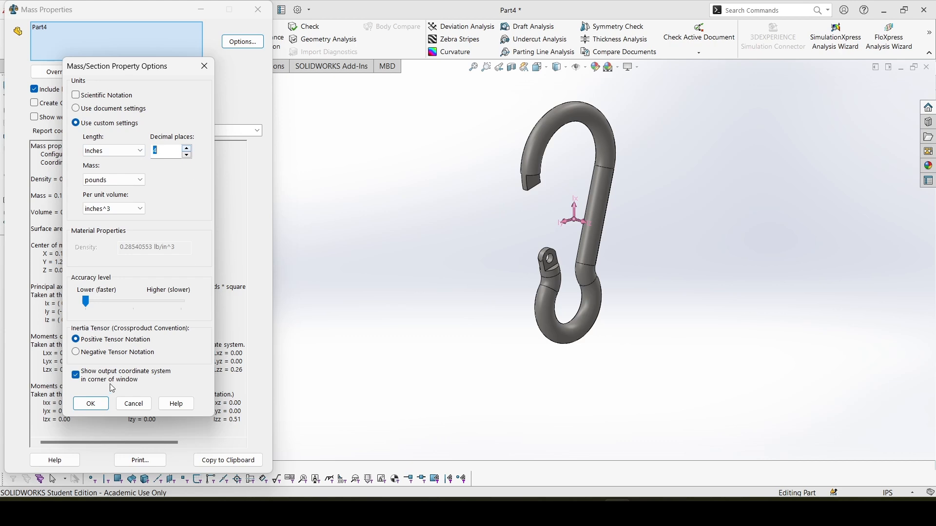
left_click(90, 403)
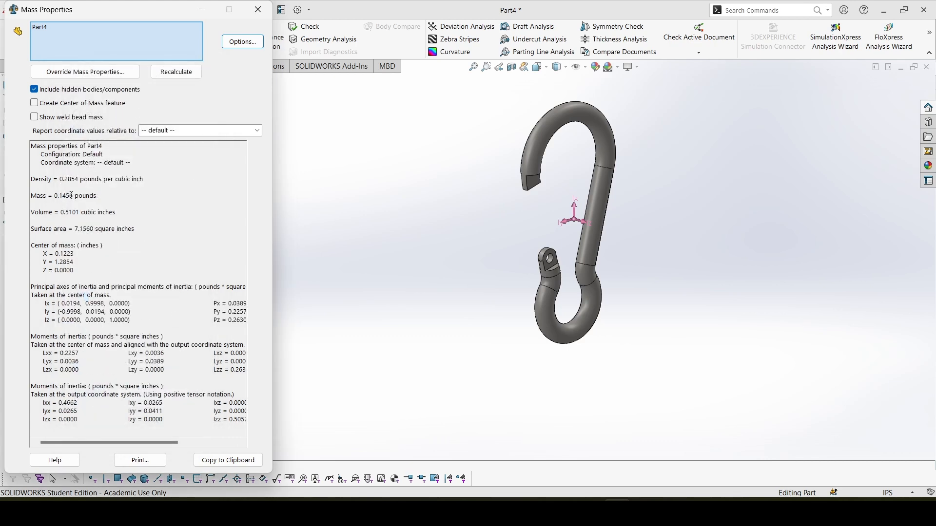